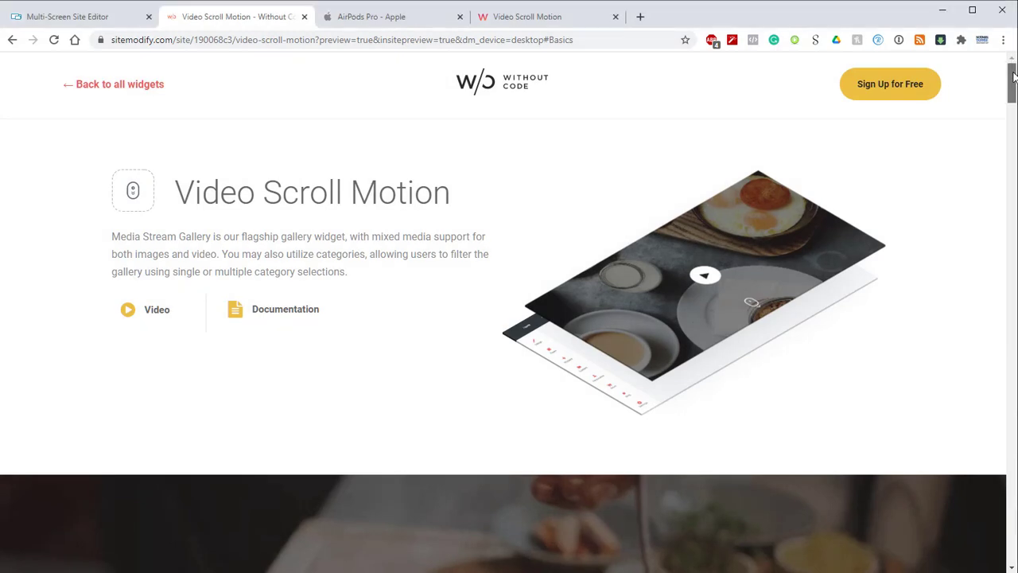
# Step: Scroll through the Video Scroll Motion demo page
pyautogui.scroll(-3)
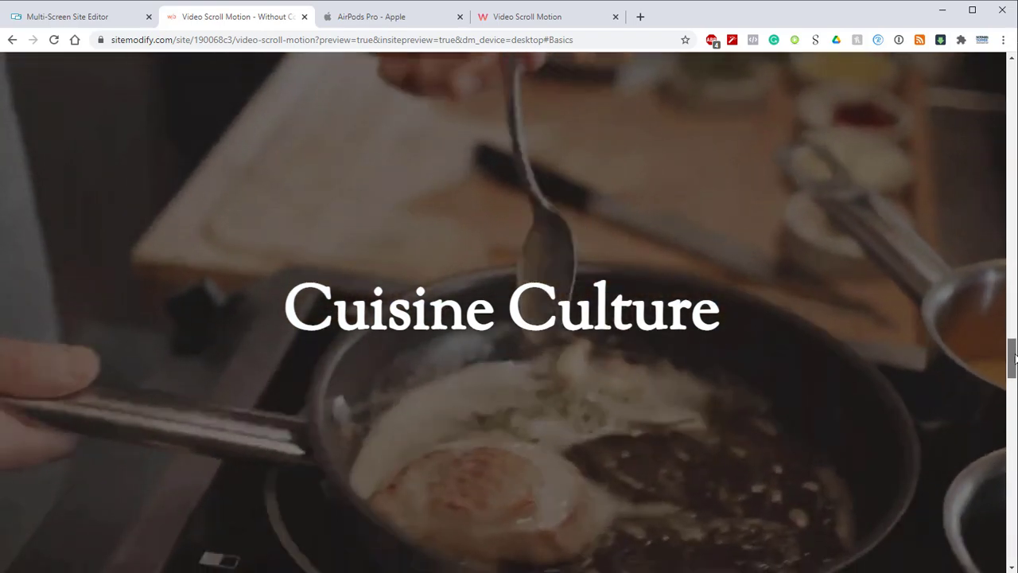
pyautogui.scroll(3)
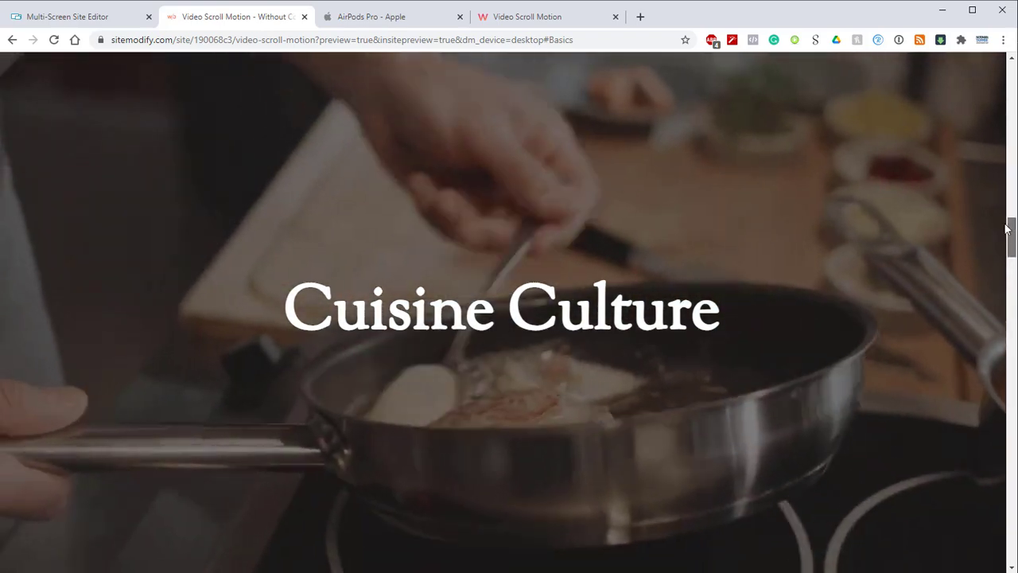
pyautogui.scroll(-3)
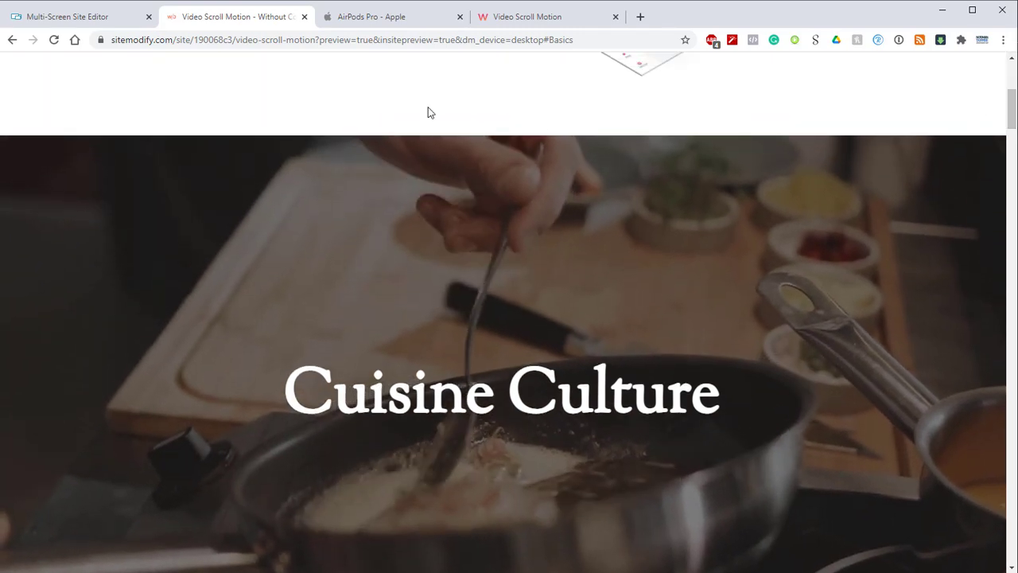
# Step: Browse the AirPods Pro page for comparison, then return to the demo page
pyautogui.click(390, 15)
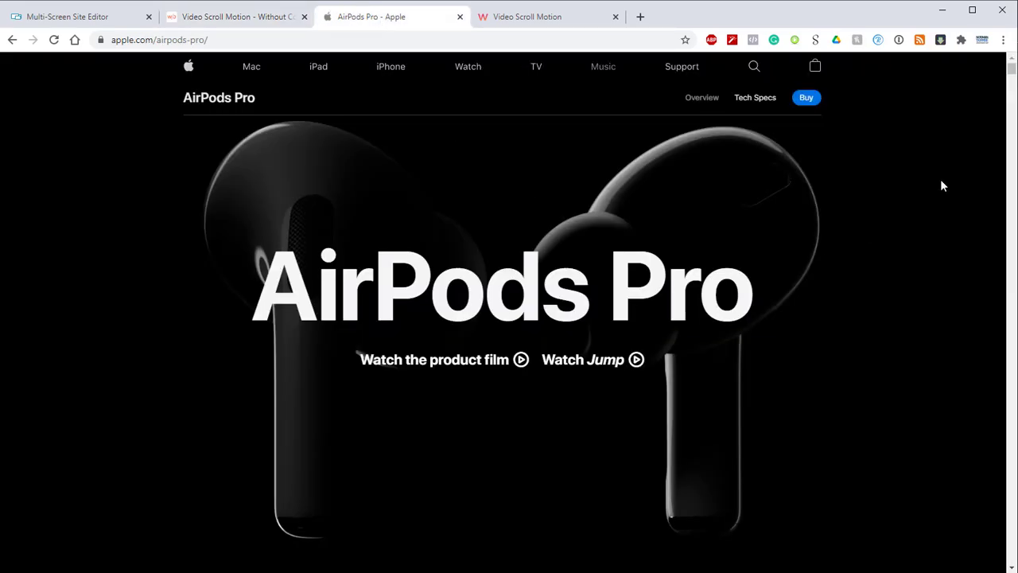
pyautogui.scroll(-3)
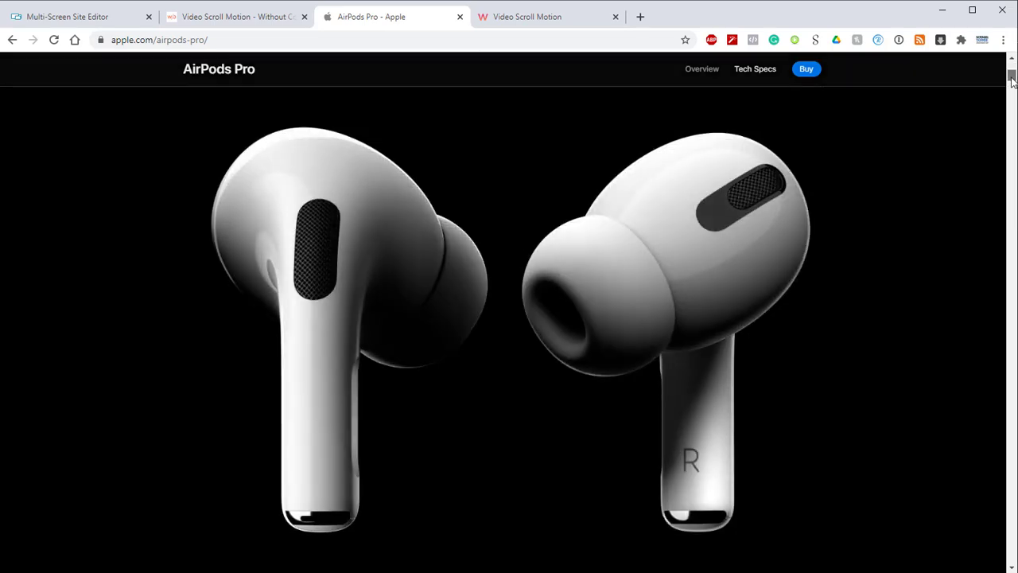
pyautogui.scroll(-3)
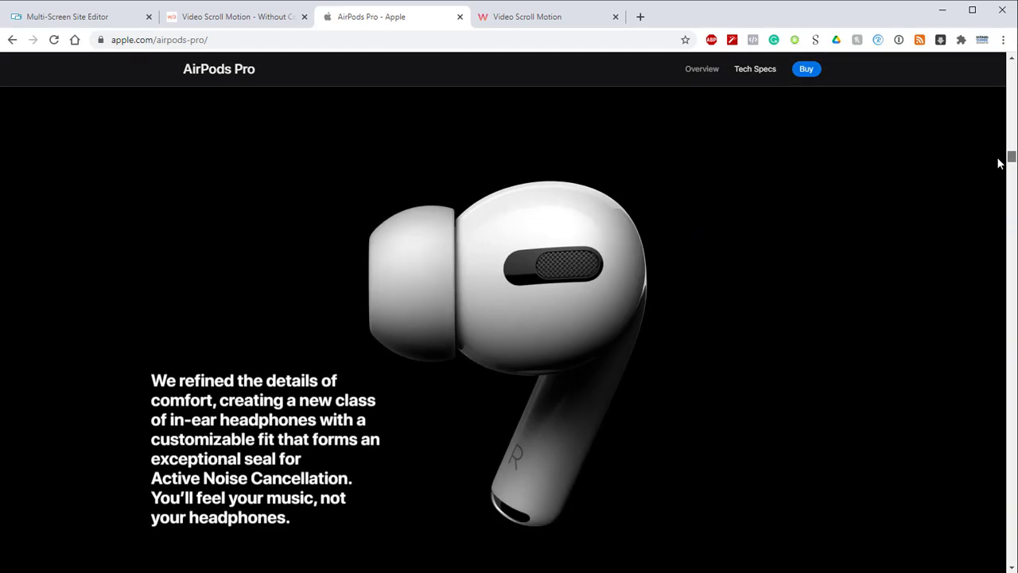
pyautogui.scroll(-3)
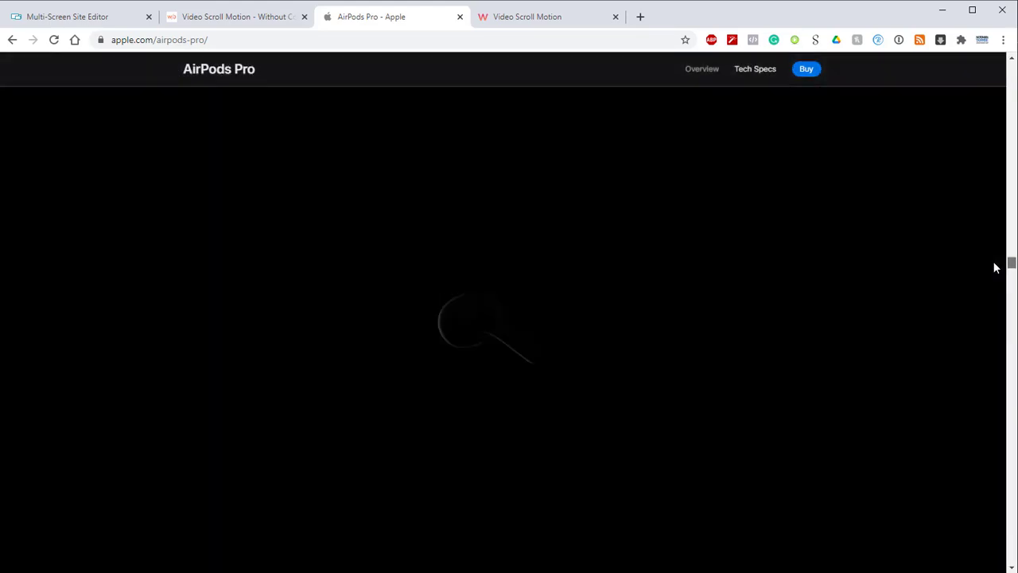
pyautogui.scroll(-3)
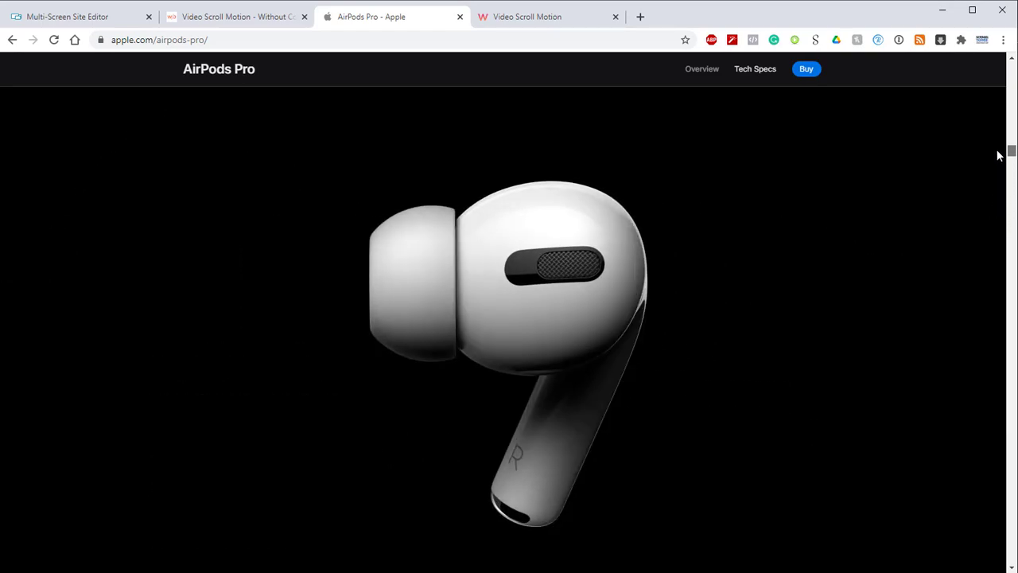
pyautogui.scroll(-3)
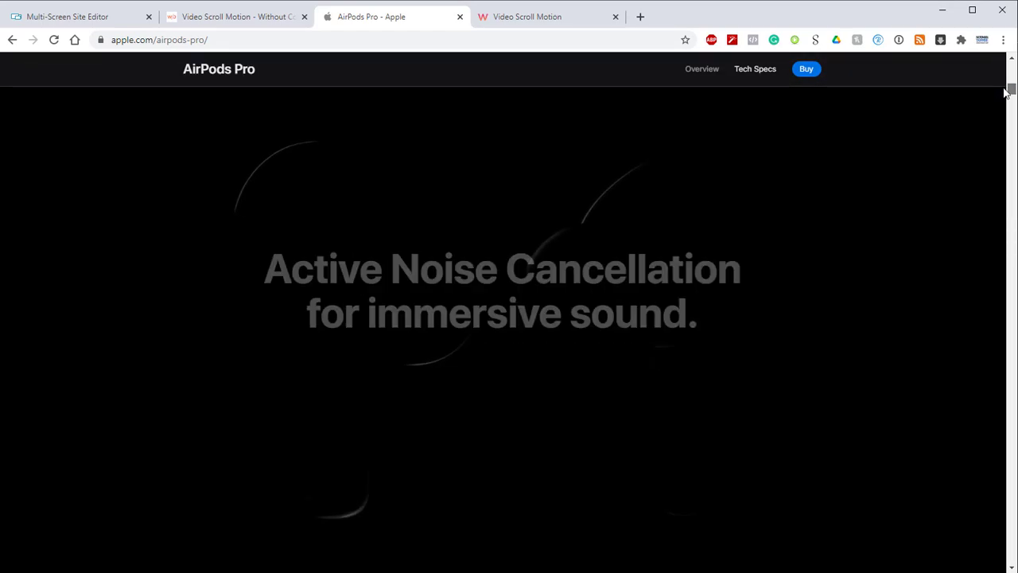
pyautogui.scroll(3)
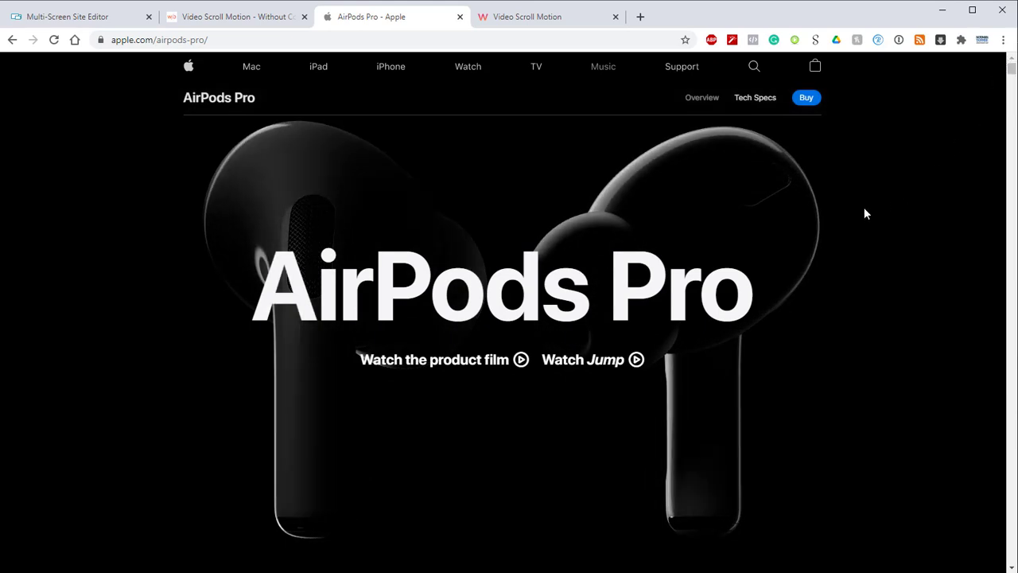
pyautogui.click(235, 15)
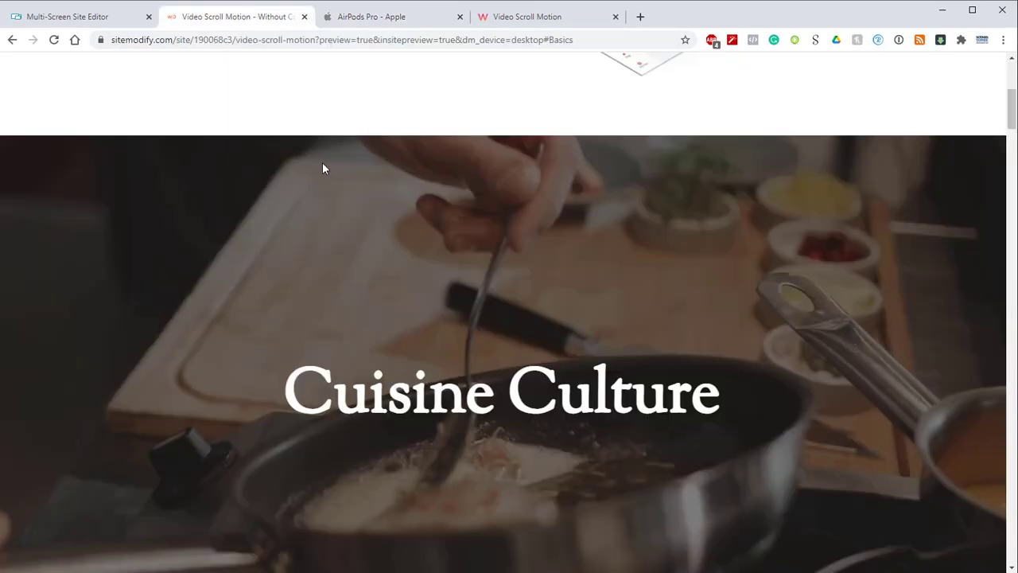
pyautogui.moveTo(153, 110)
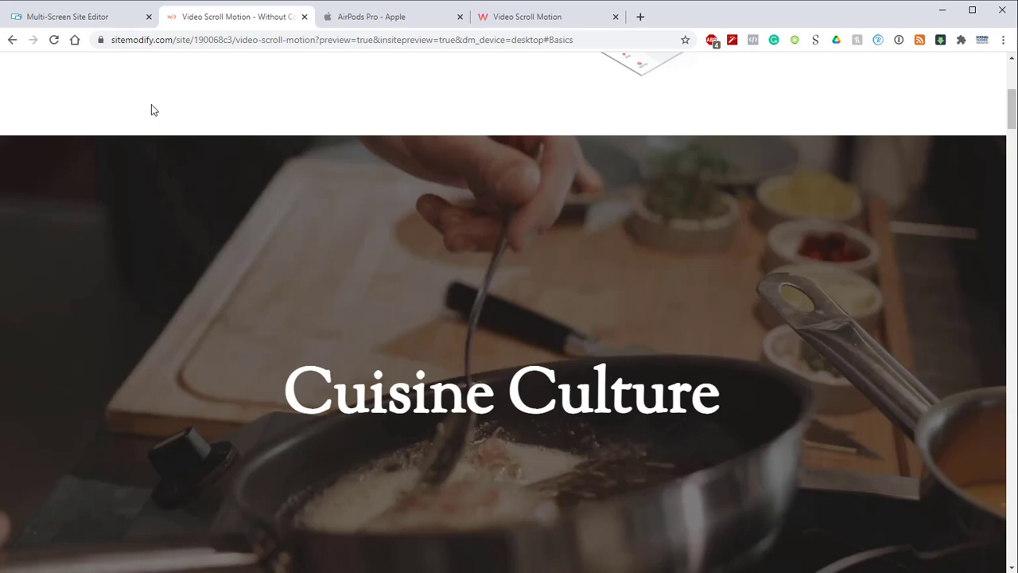
pyautogui.moveTo(68, 16)
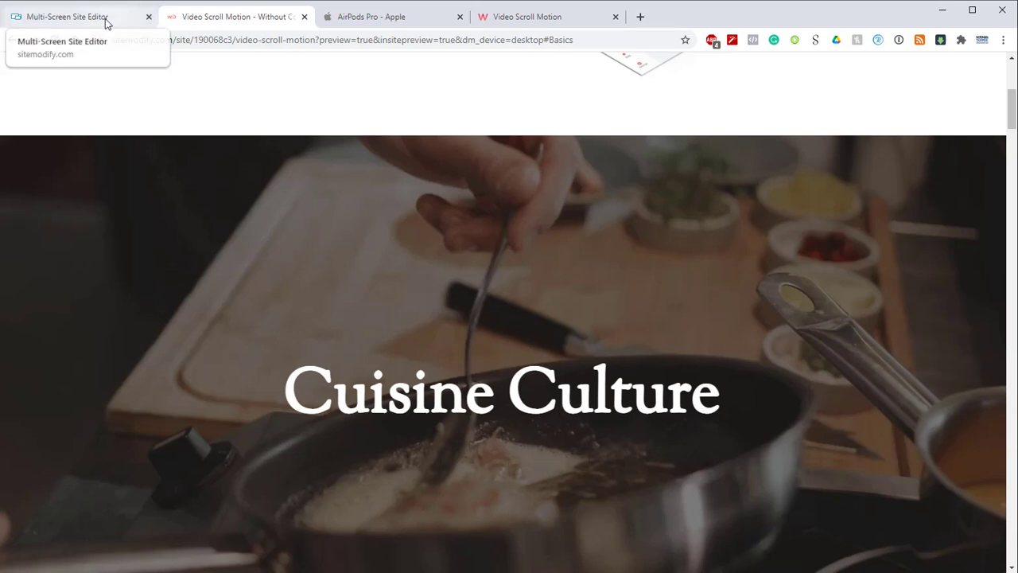
# Step: Switch to the Shutter site editor and scroll down its home page
pyautogui.click(68, 16)
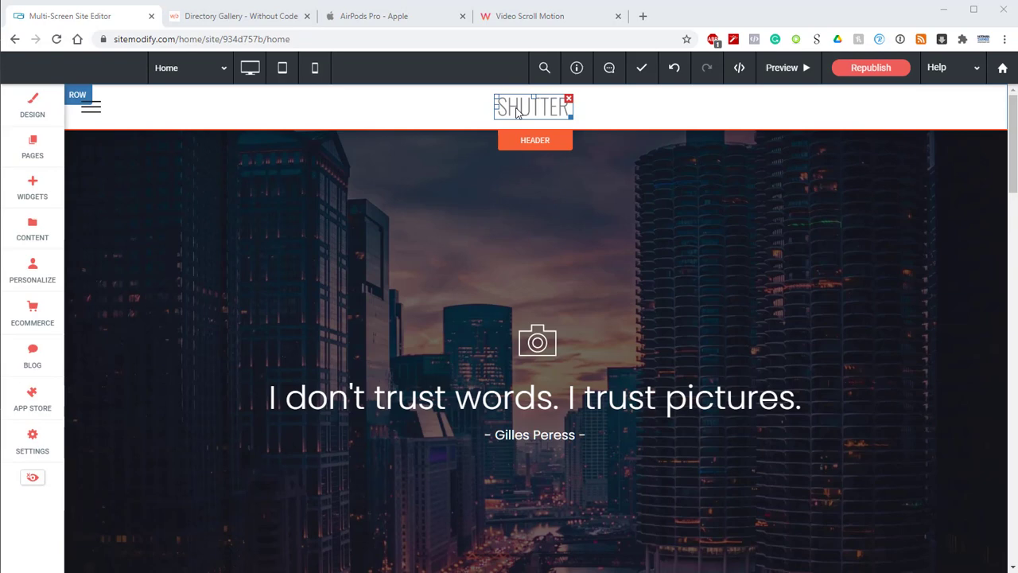
pyautogui.scroll(-3)
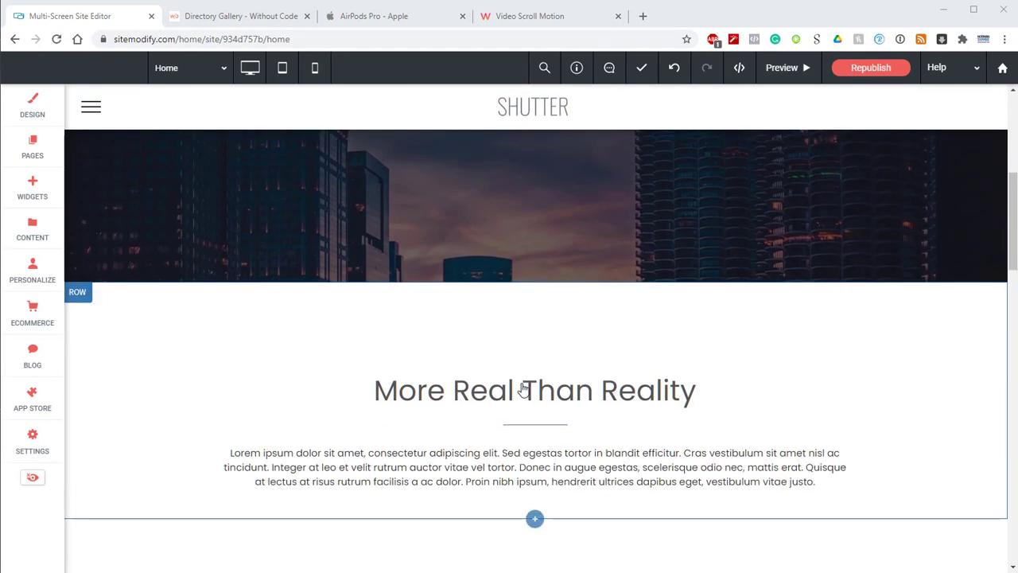
pyautogui.scroll(-3)
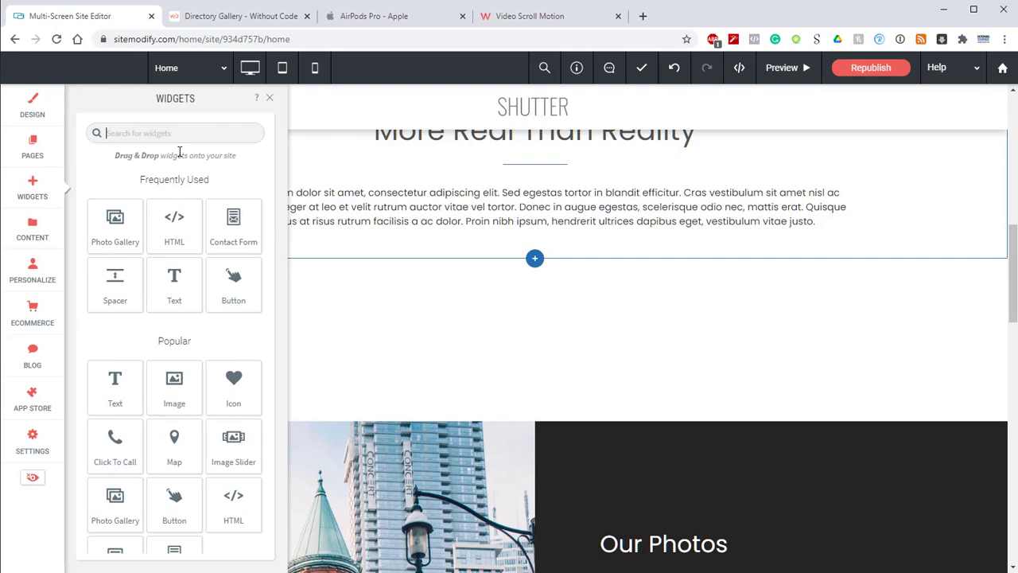
# Step: Search the widget library for 'video scroll'
pyautogui.write('video scroll')
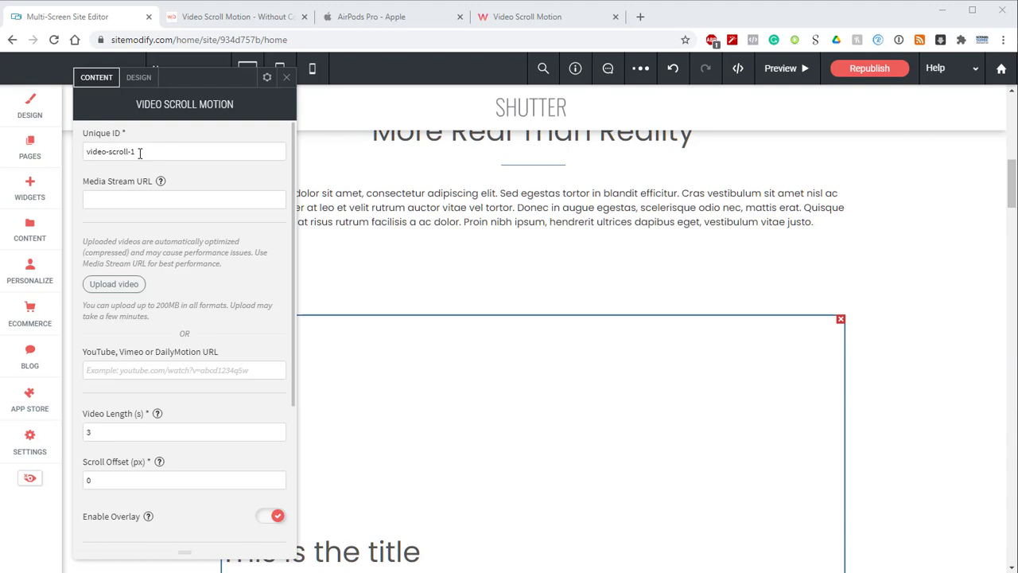
pyautogui.click(640, 68)
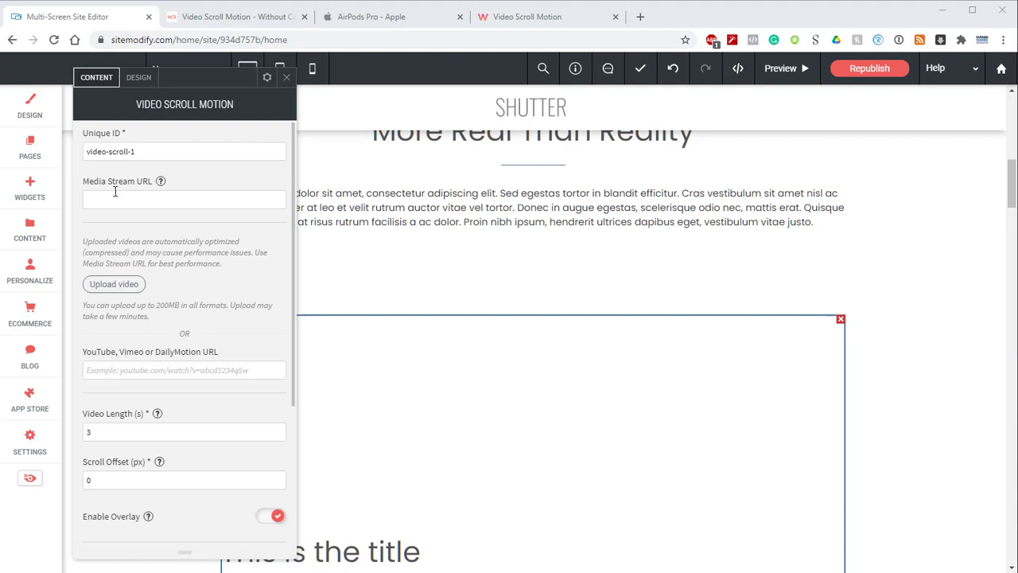
pyautogui.moveTo(167, 186)
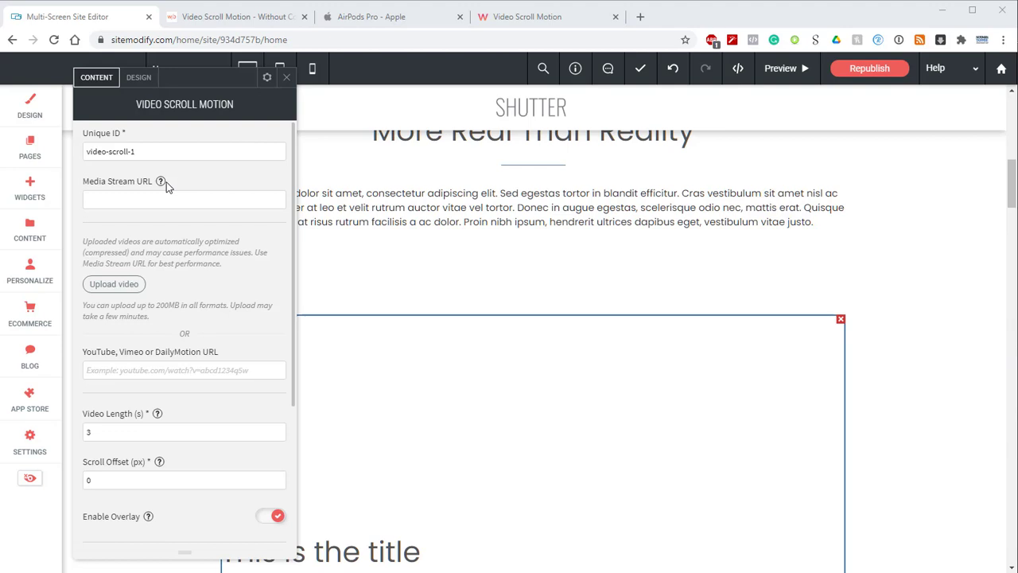
pyautogui.moveTo(151, 189)
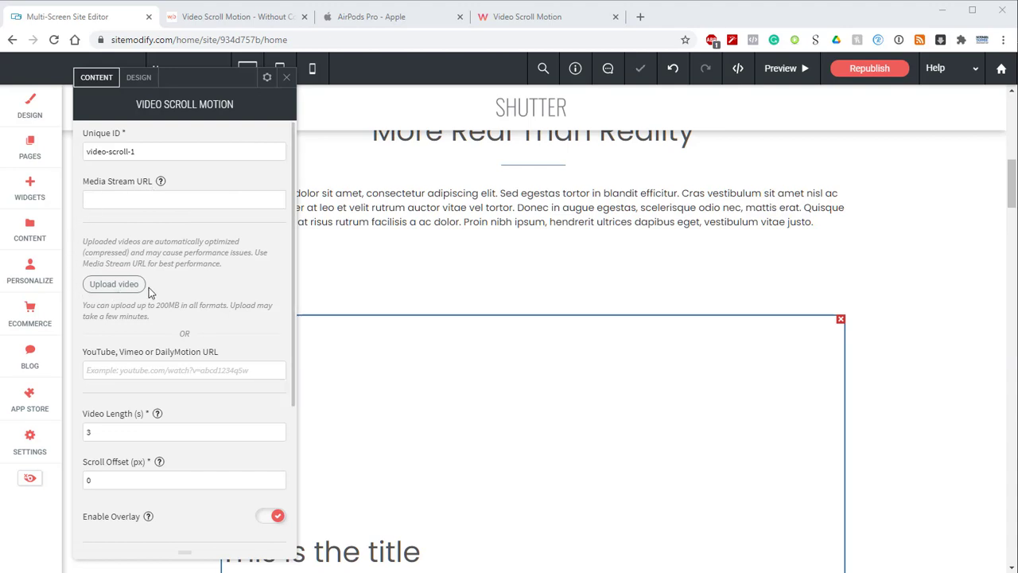
pyautogui.moveTo(225, 360)
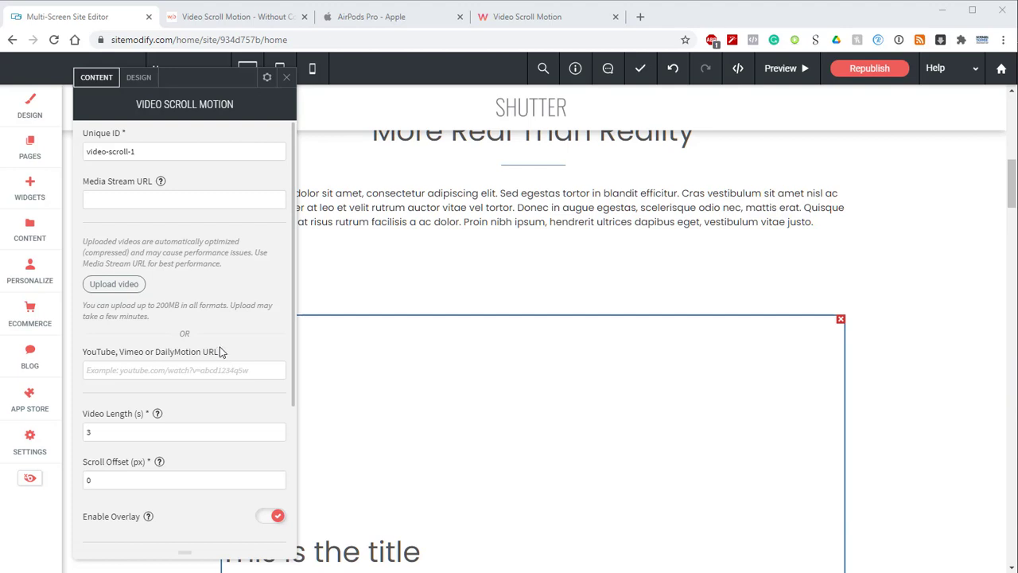
pyautogui.moveTo(145, 187)
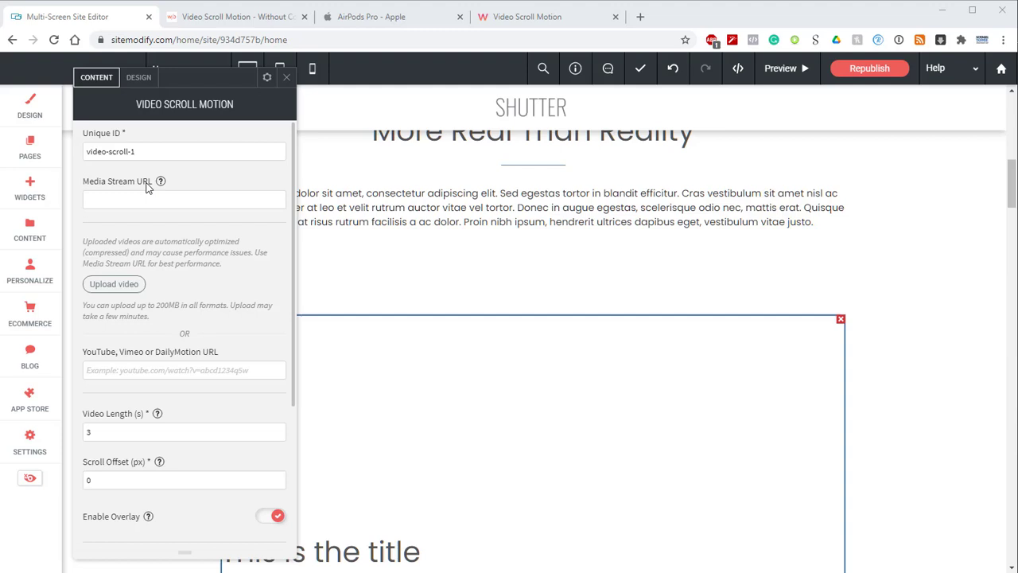
pyautogui.moveTo(150, 184)
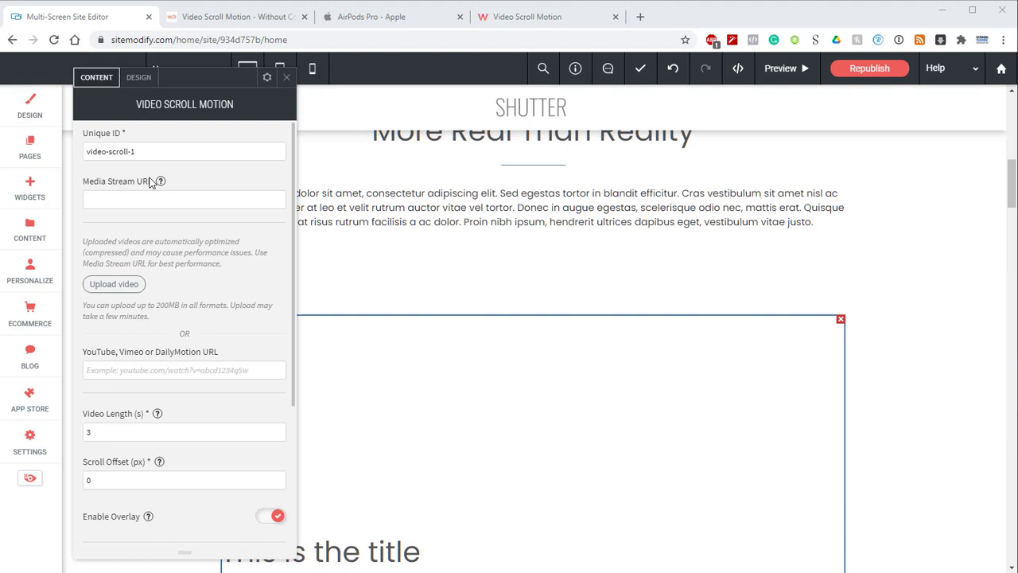
pyautogui.moveTo(149, 184)
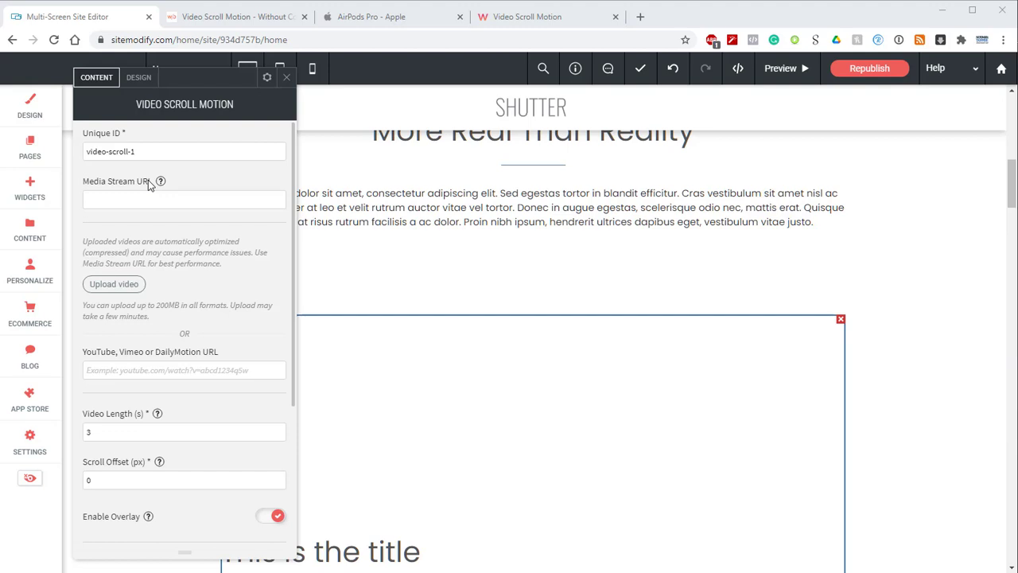
pyautogui.moveTo(76, 247)
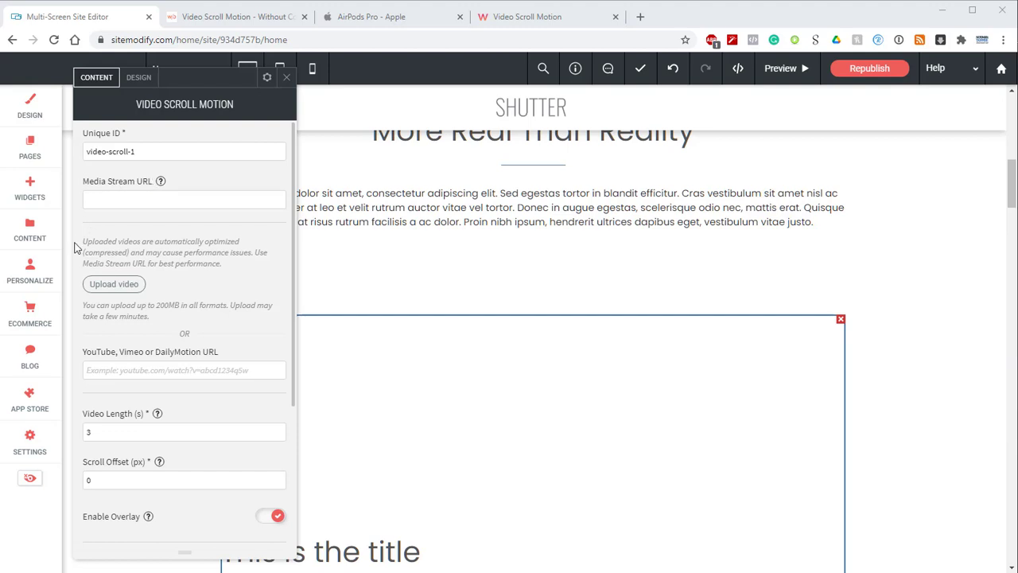
pyautogui.moveTo(113, 284)
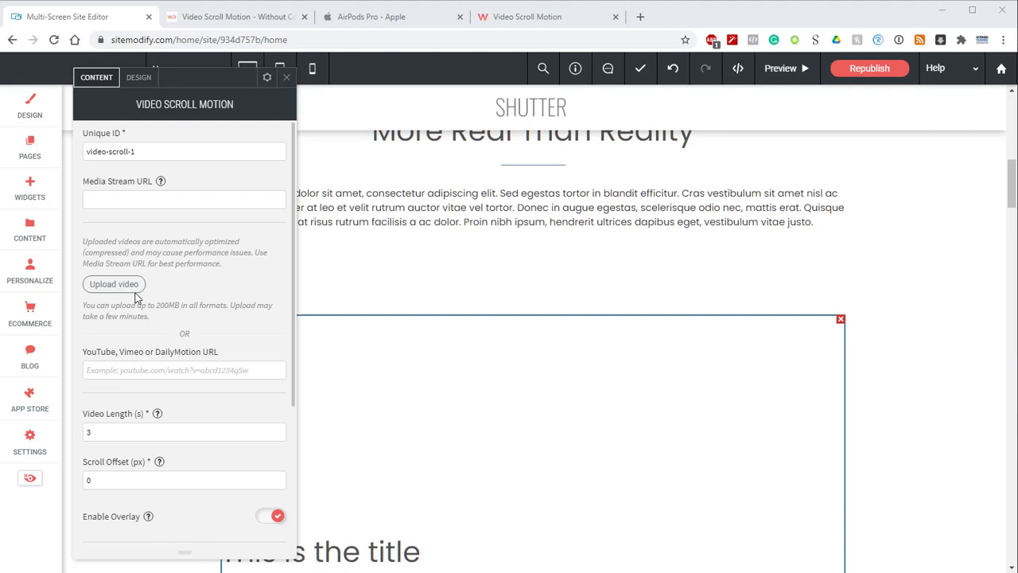
pyautogui.moveTo(114, 284)
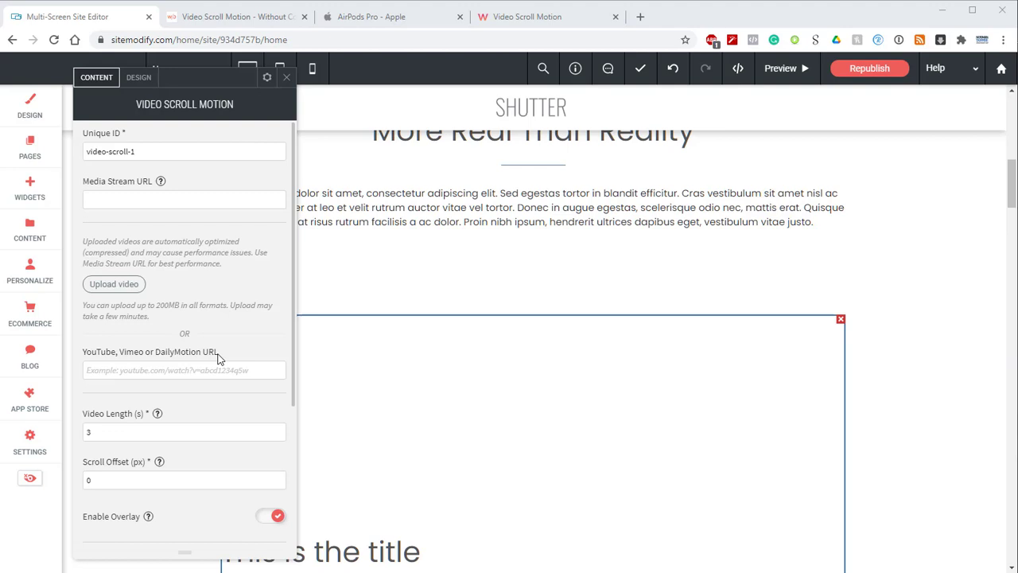
pyautogui.moveTo(223, 354)
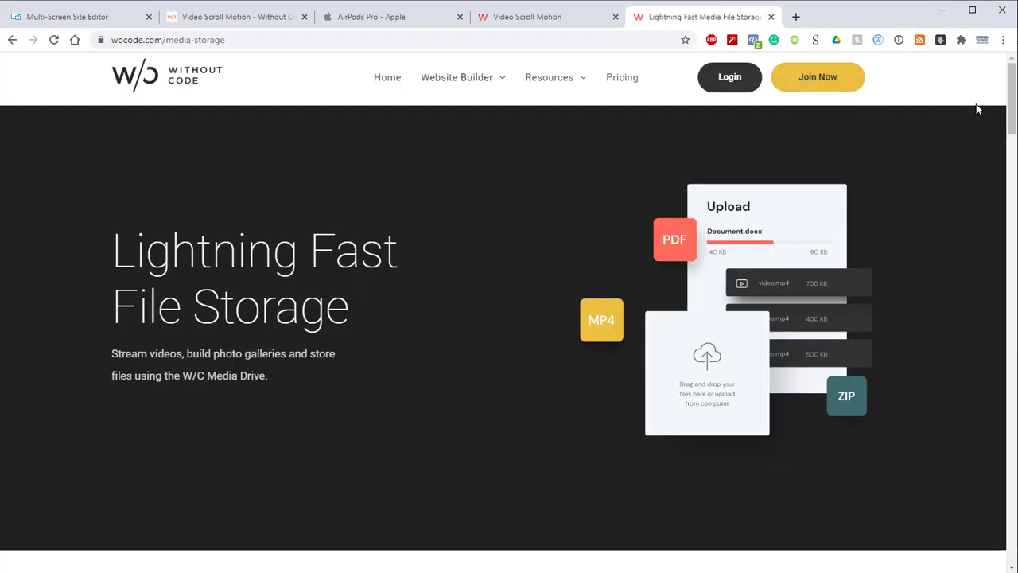
# Step: Scroll through the Media Drive page's feature sections
pyautogui.scroll(-3)
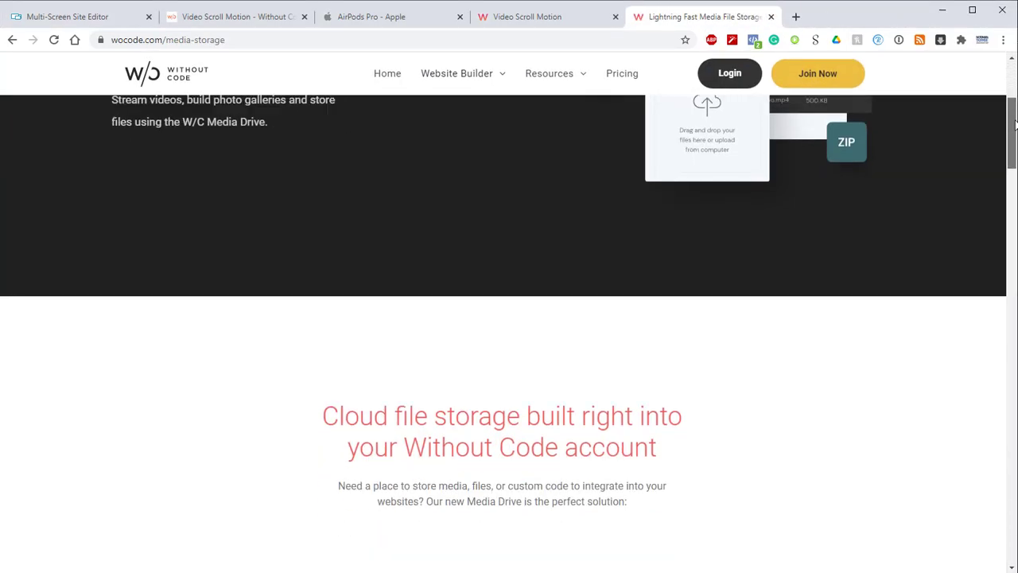
pyautogui.scroll(-3)
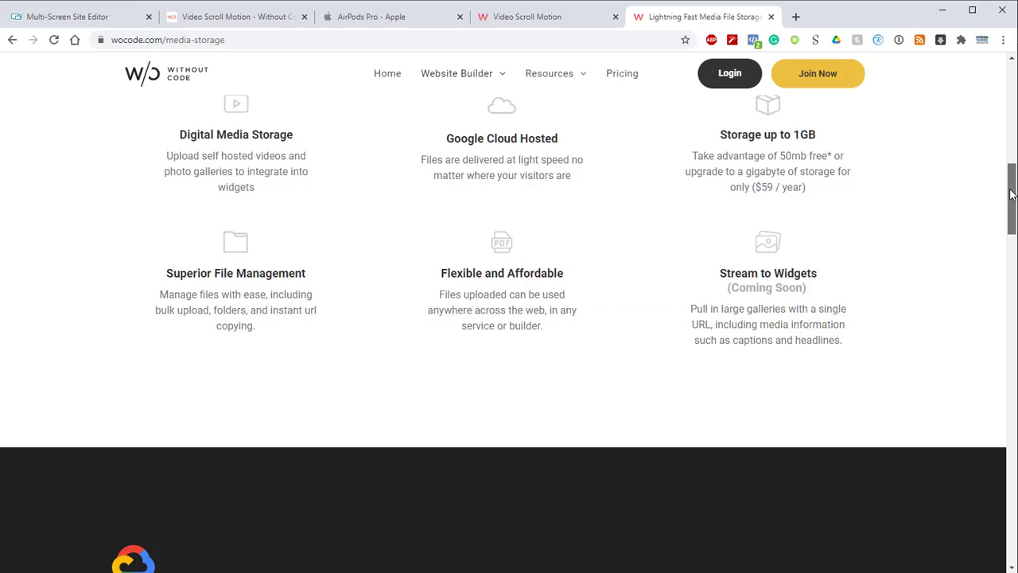
pyautogui.scroll(-3)
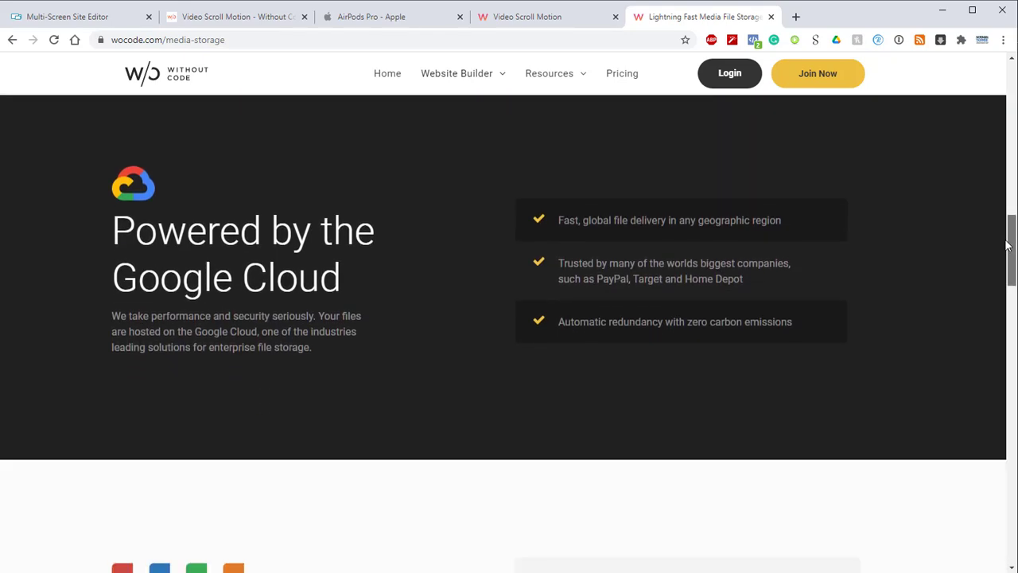
pyautogui.scroll(-3)
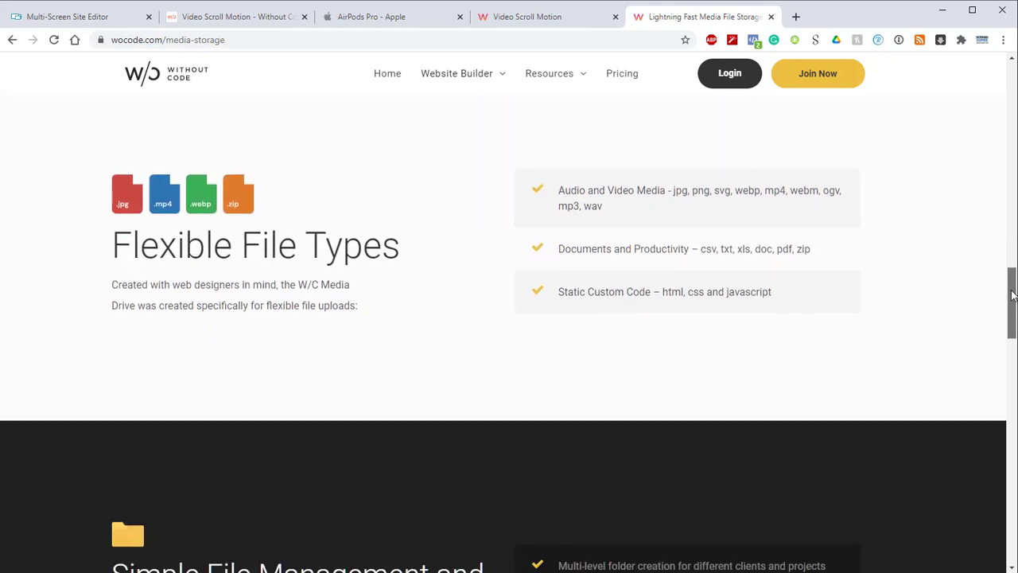
pyautogui.scroll(-3)
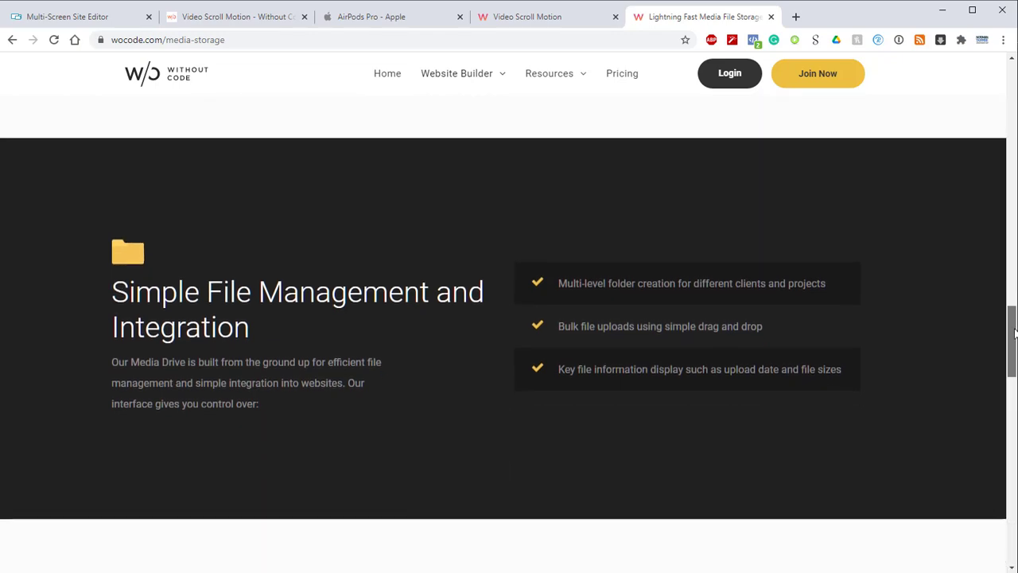
pyautogui.scroll(-3)
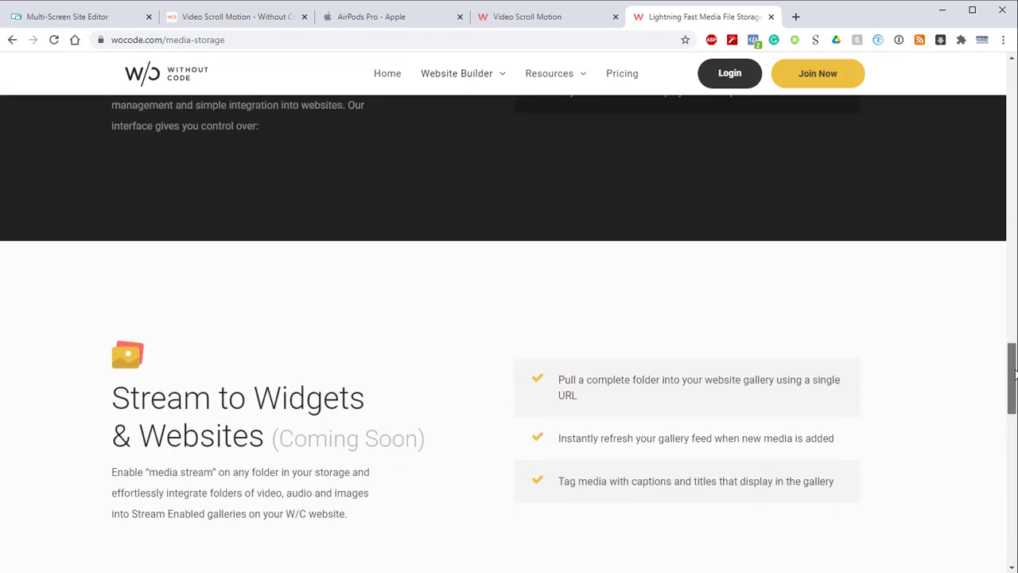
pyautogui.scroll(3)
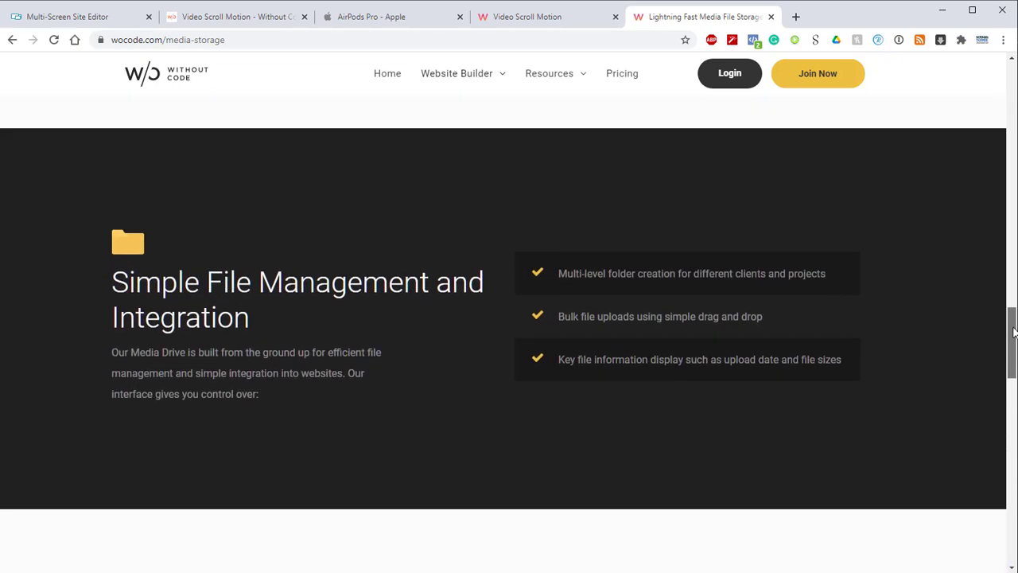
pyautogui.scroll(-3)
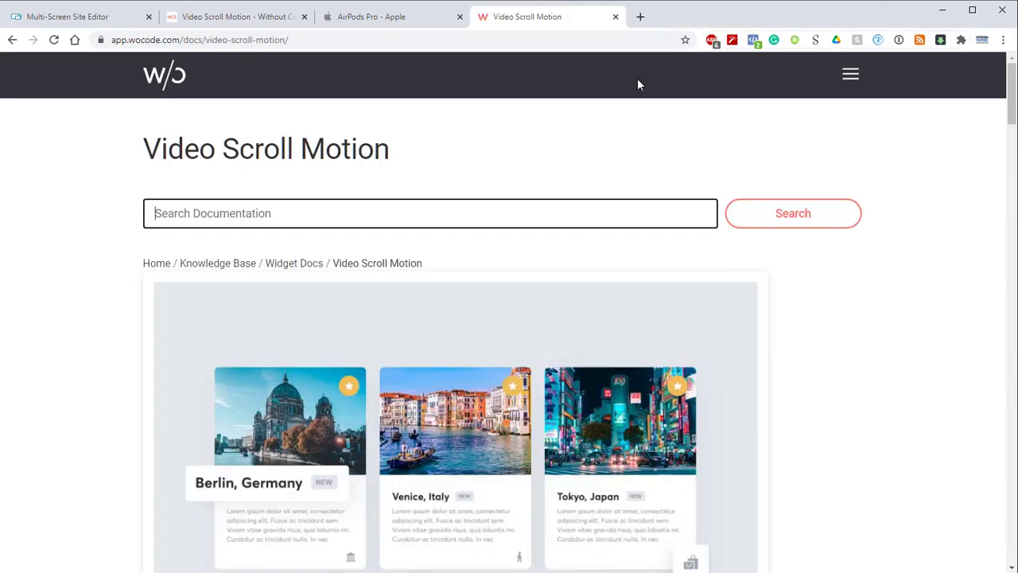
# Step: Return to the Shutter site editor showing the widget's empty Media Stream URL field
pyautogui.click(68, 16)
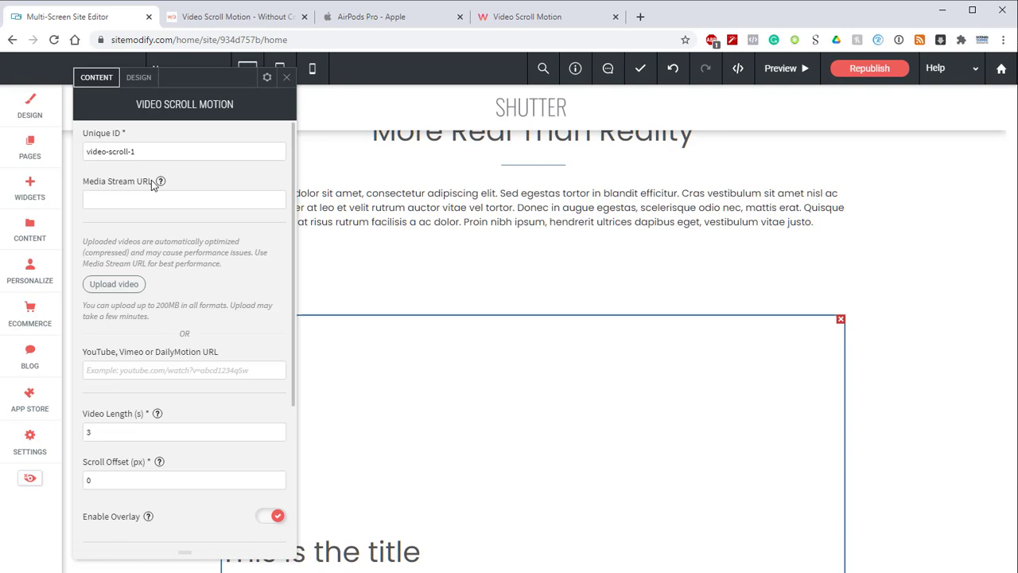
pyautogui.moveTo(150, 185)
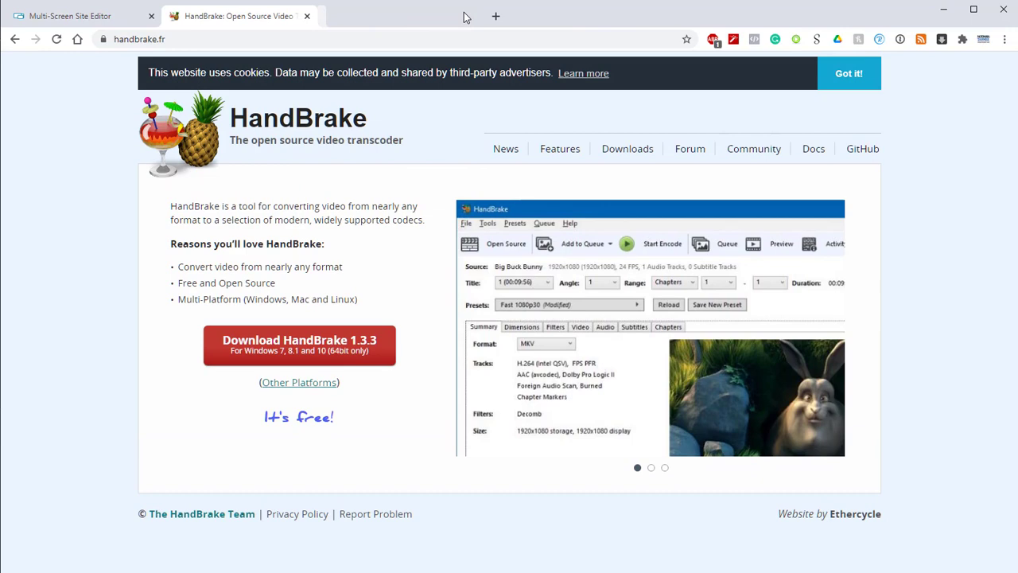
# Step: Launch HandBrake with no source loaded, on the Fast 1080p30 preset
pyautogui.click(496, 16)
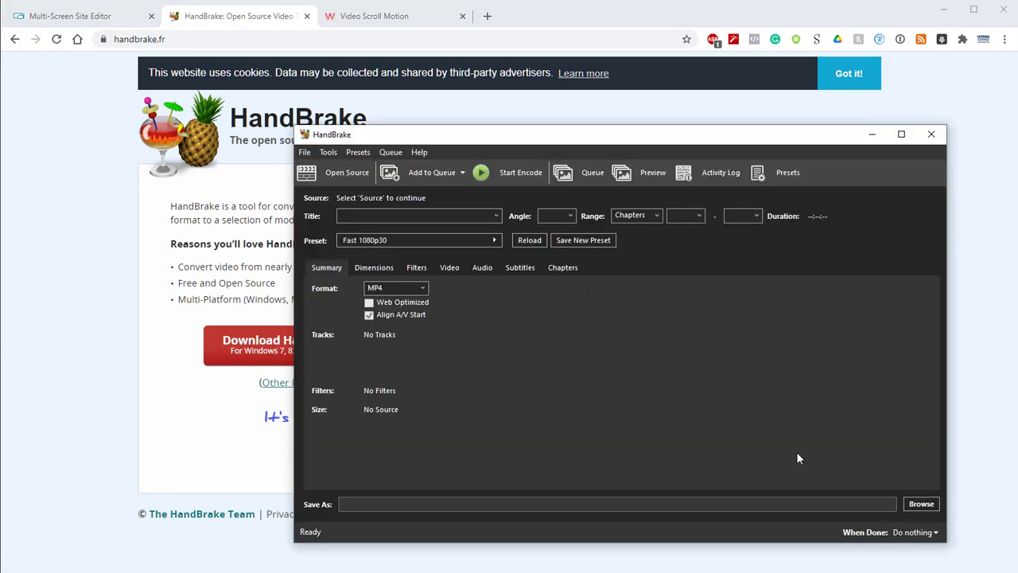
pyautogui.moveTo(636, 412)
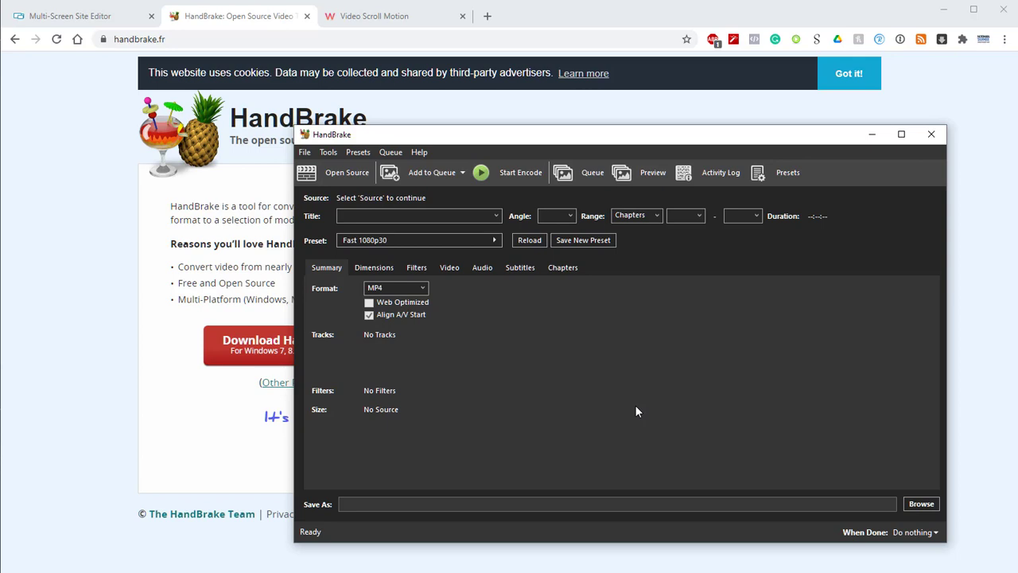
pyautogui.moveTo(563, 275)
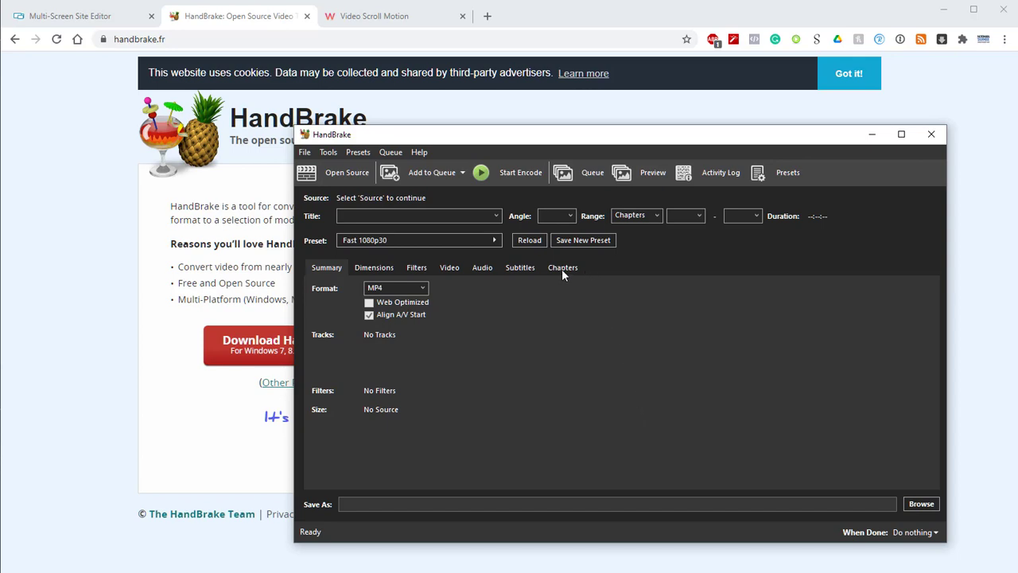
pyautogui.moveTo(559, 273)
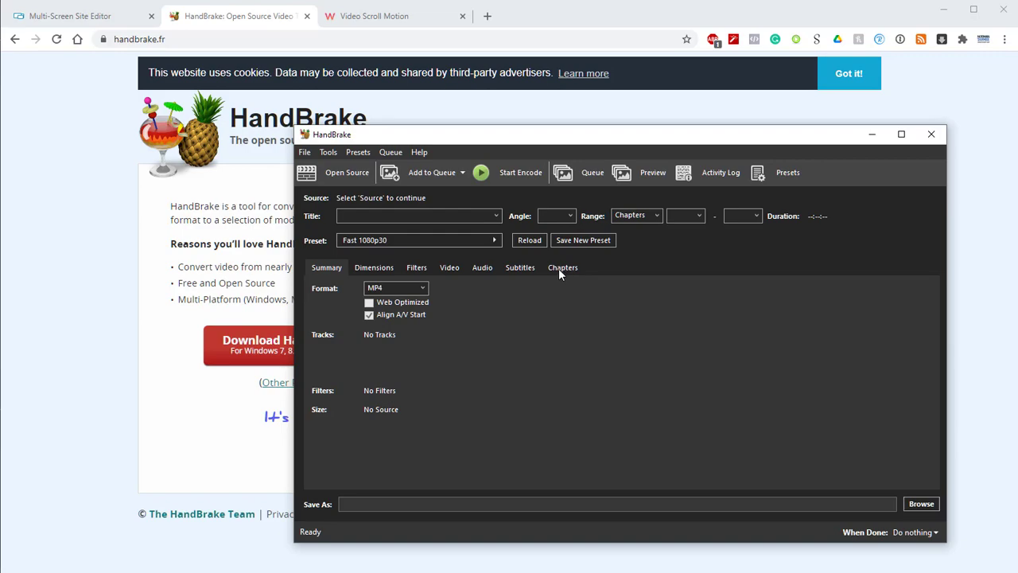
# Step: Switch to the Video Scroll Motion docs and scroll to Video Optimization
pyautogui.click(374, 16)
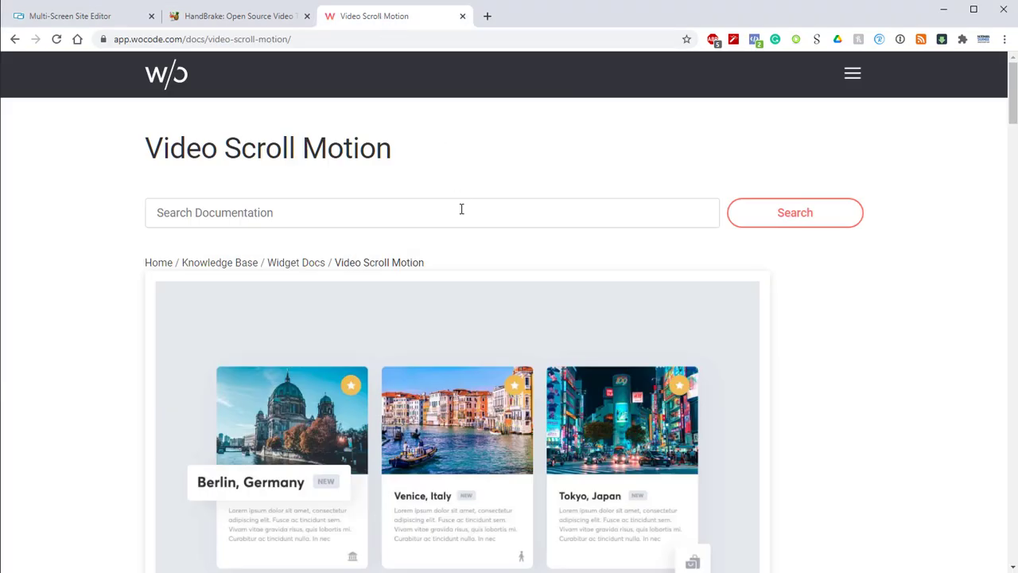
pyautogui.scroll(-3)
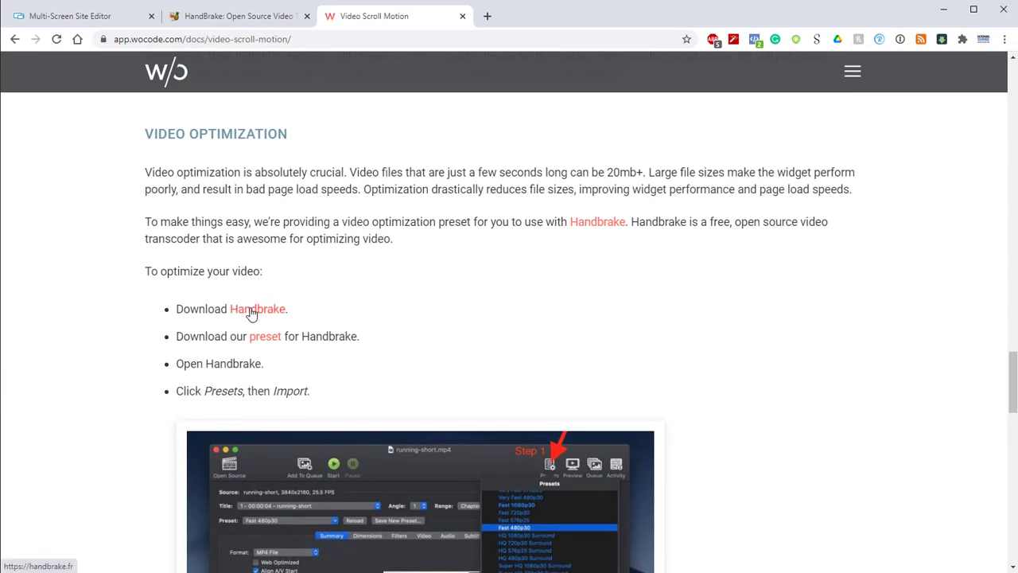
pyautogui.moveTo(265, 335)
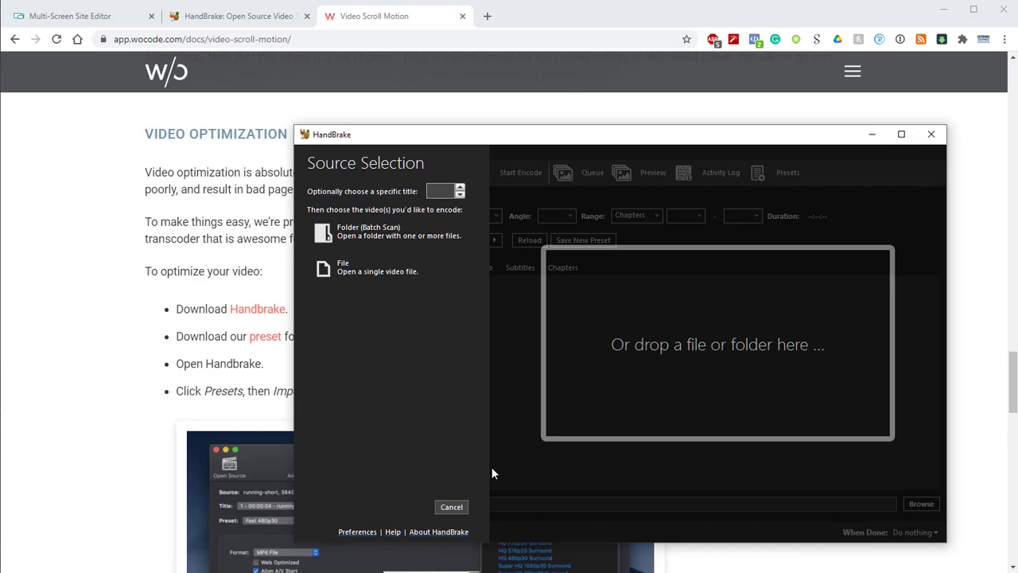
# Step: Import Video Scroll Motion Preset.json from file, overwriting the existing Video Scroll Motion Widget preset
pyautogui.click(451, 507)
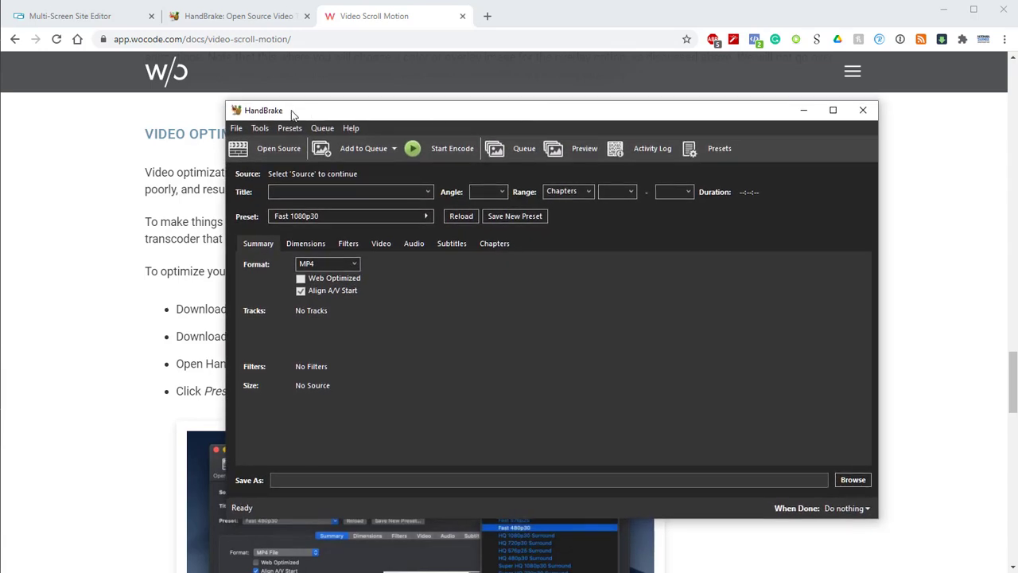
pyautogui.click(289, 128)
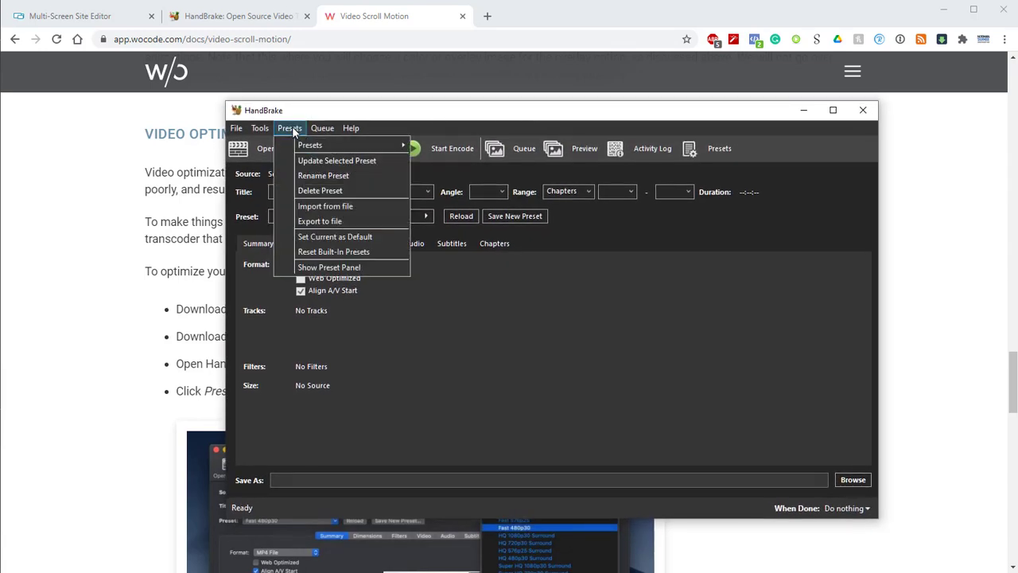
pyautogui.moveTo(355, 206)
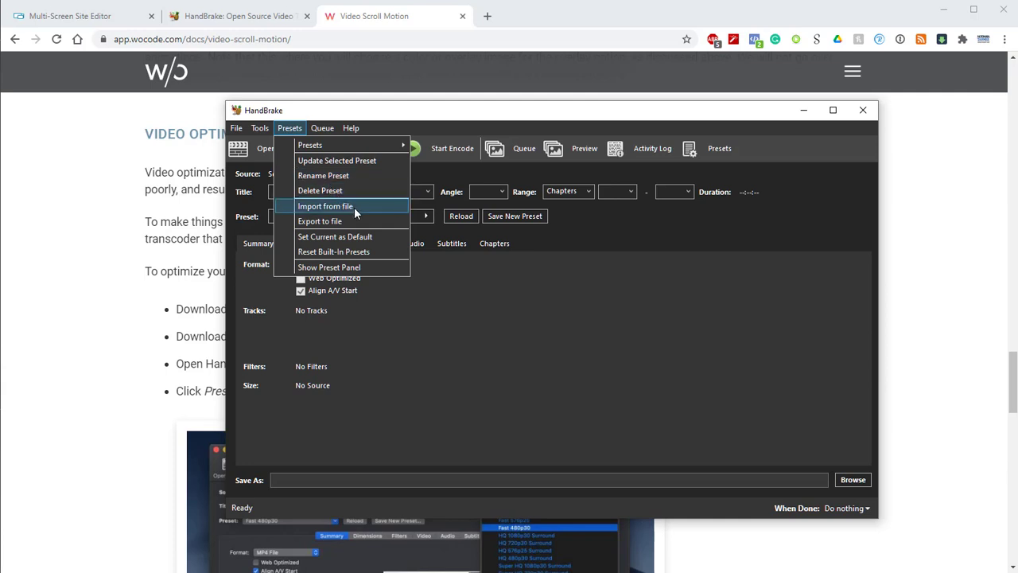
pyautogui.moveTo(357, 213)
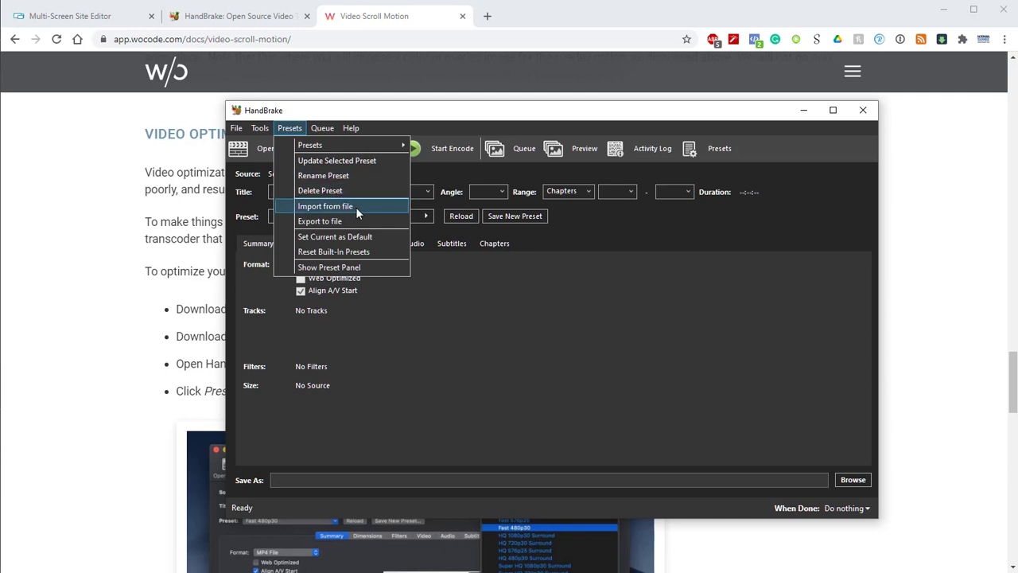
pyautogui.click(325, 206)
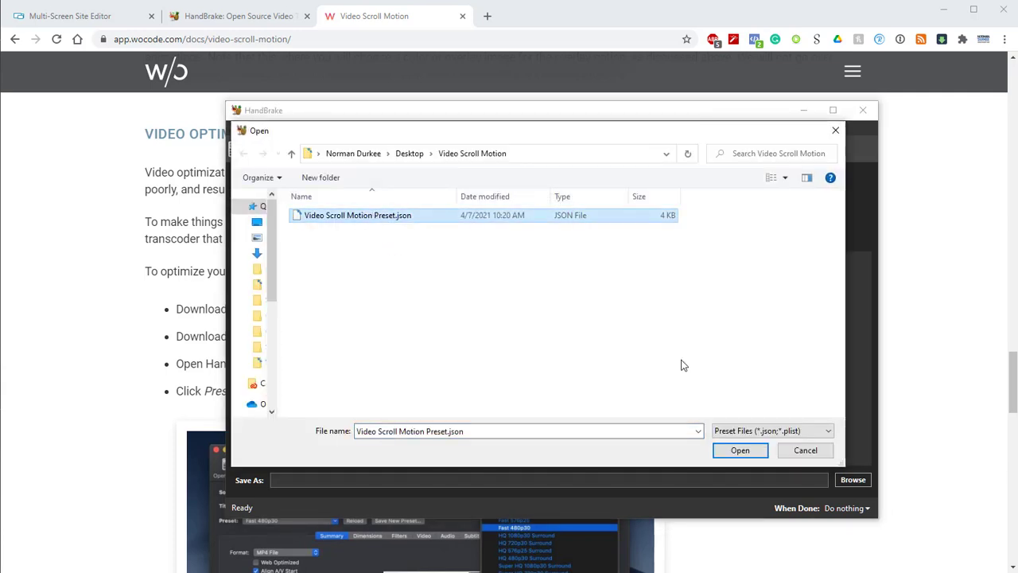
pyautogui.click(740, 450)
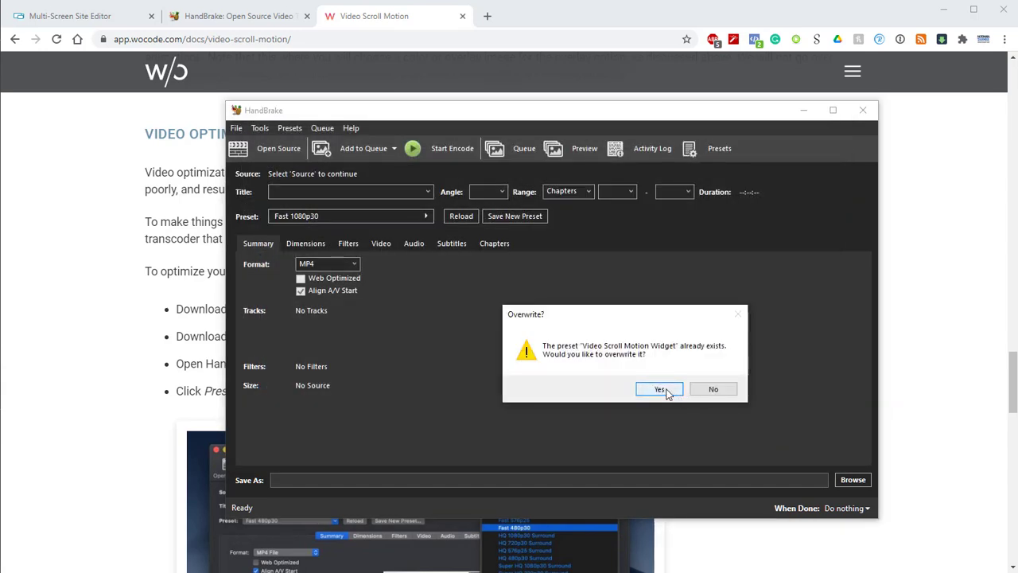
pyautogui.click(659, 389)
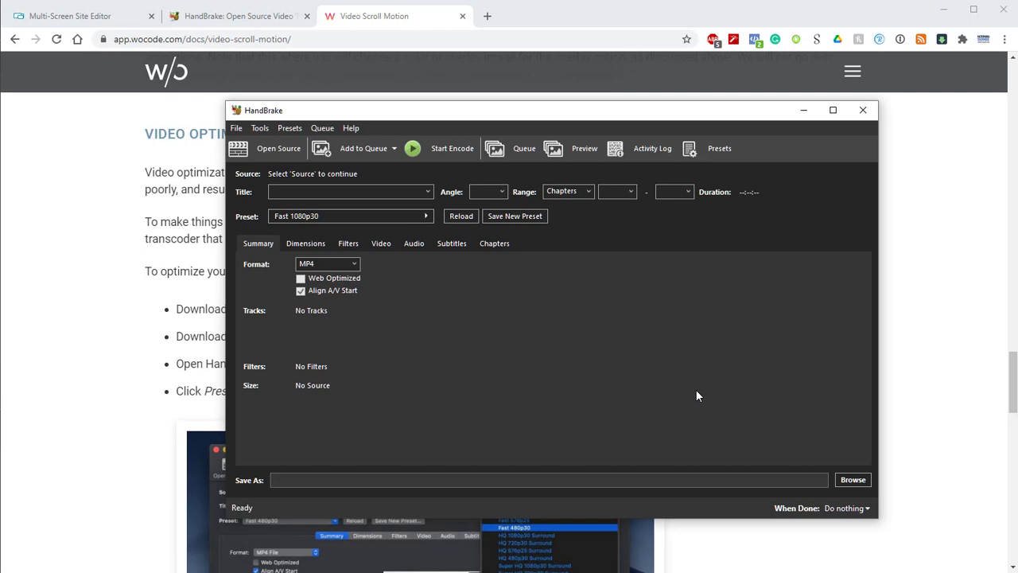
pyautogui.moveTo(271, 148)
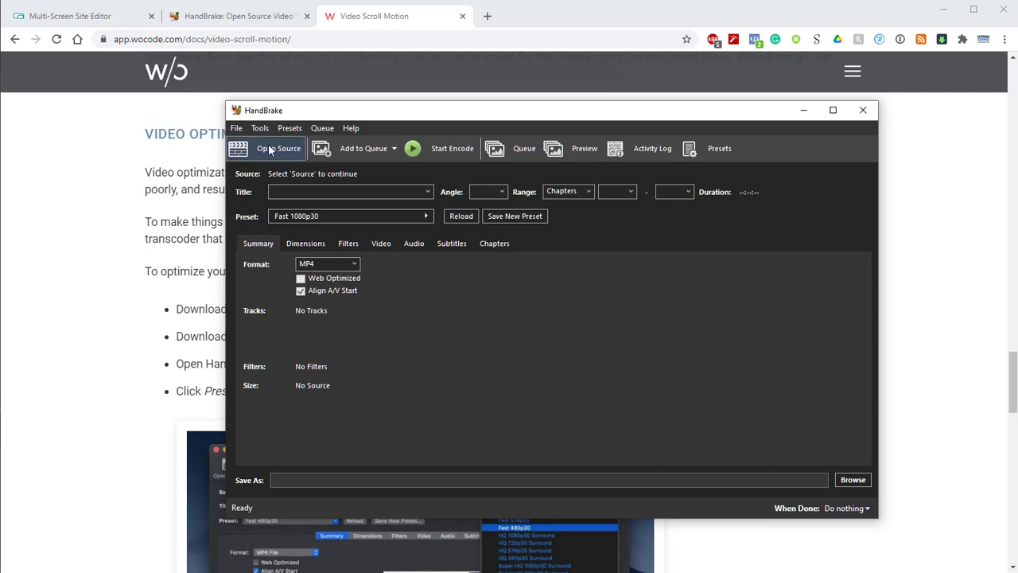
# Step: Encode running-short with the Video Scroll Motion Widget preset into Running-Short-optimized.m4v
pyautogui.click(279, 148)
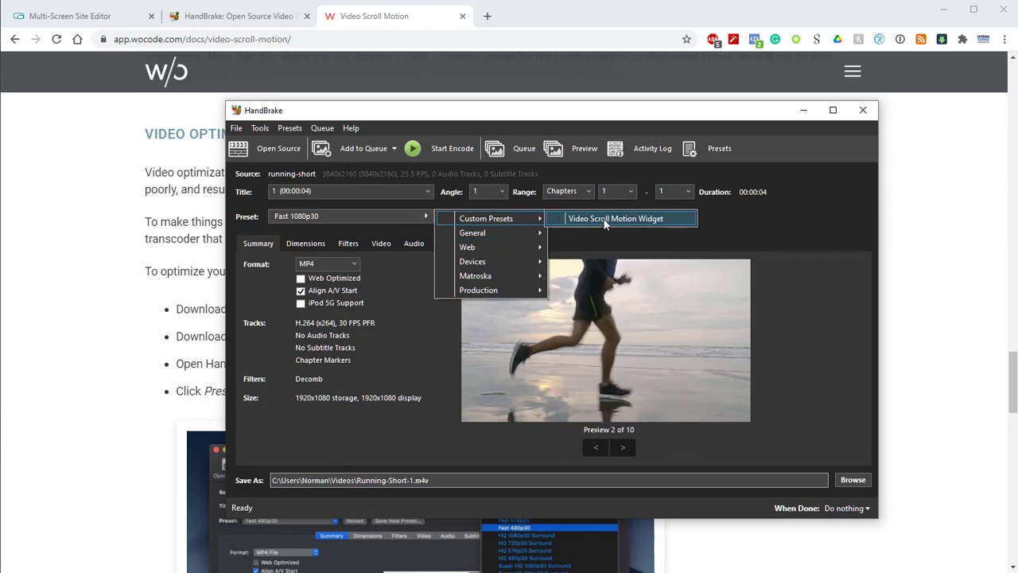
pyautogui.click(616, 218)
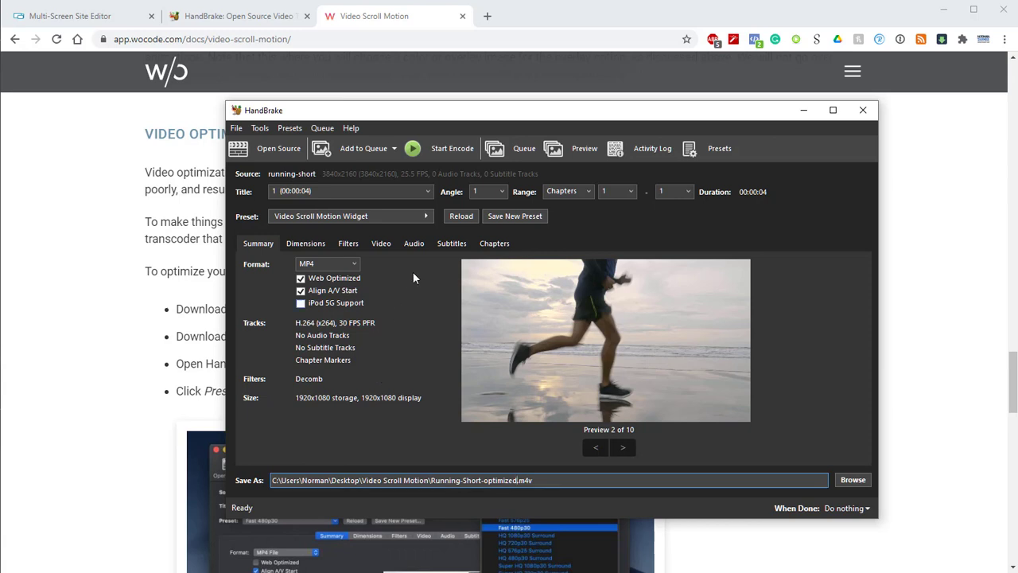
pyautogui.moveTo(440, 148)
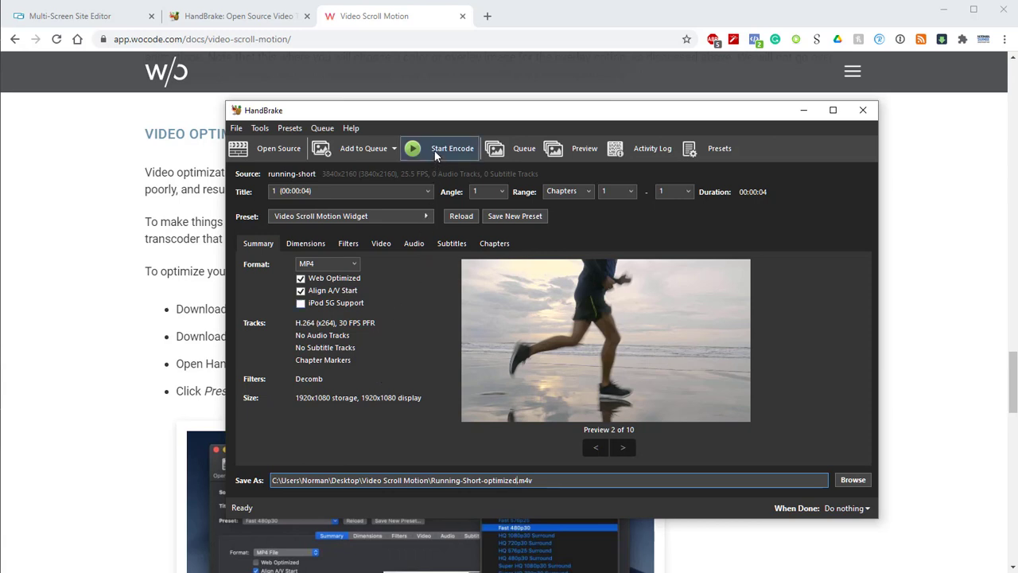
pyautogui.click(451, 148)
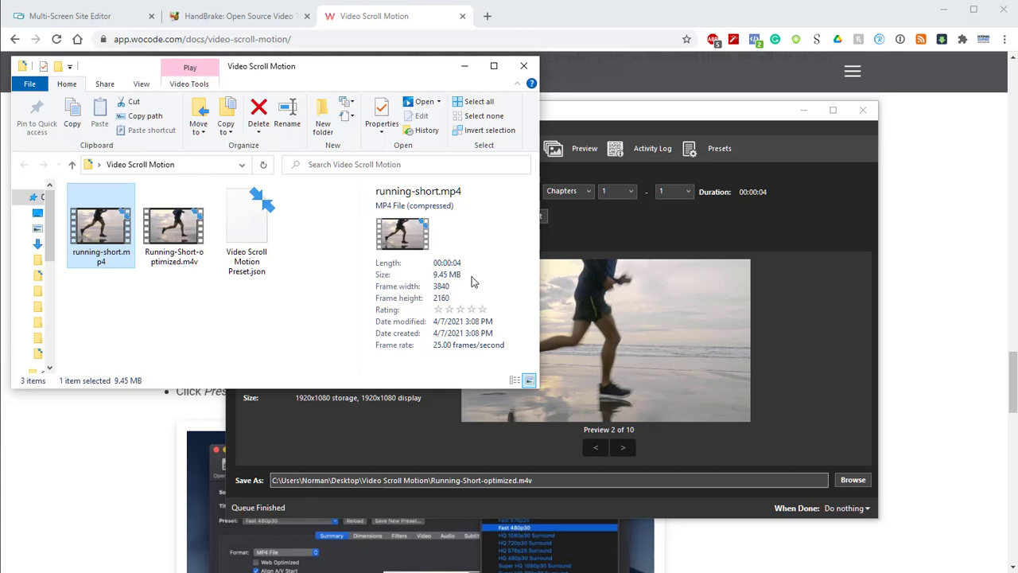
pyautogui.moveTo(469, 280)
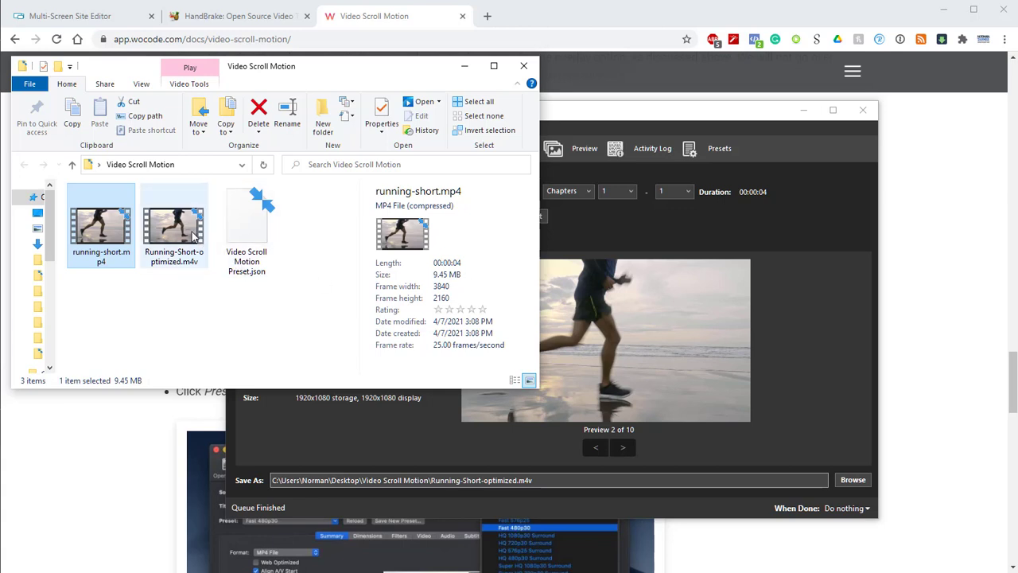
# Step: Select Running-Short-optimized.m4v to see its 2.00 MB, 1920×1080 details
pyautogui.click(173, 226)
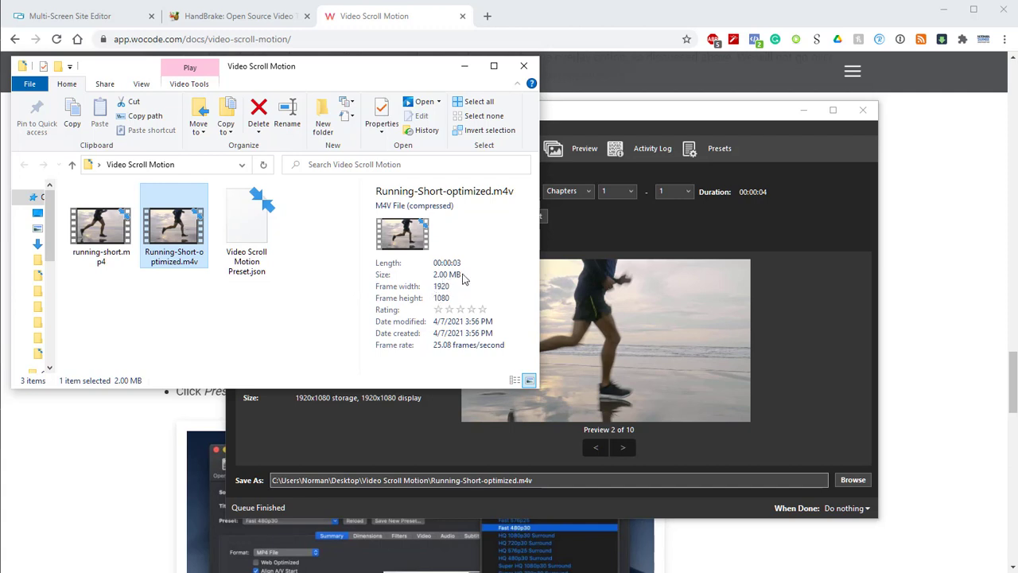
pyautogui.moveTo(465, 278)
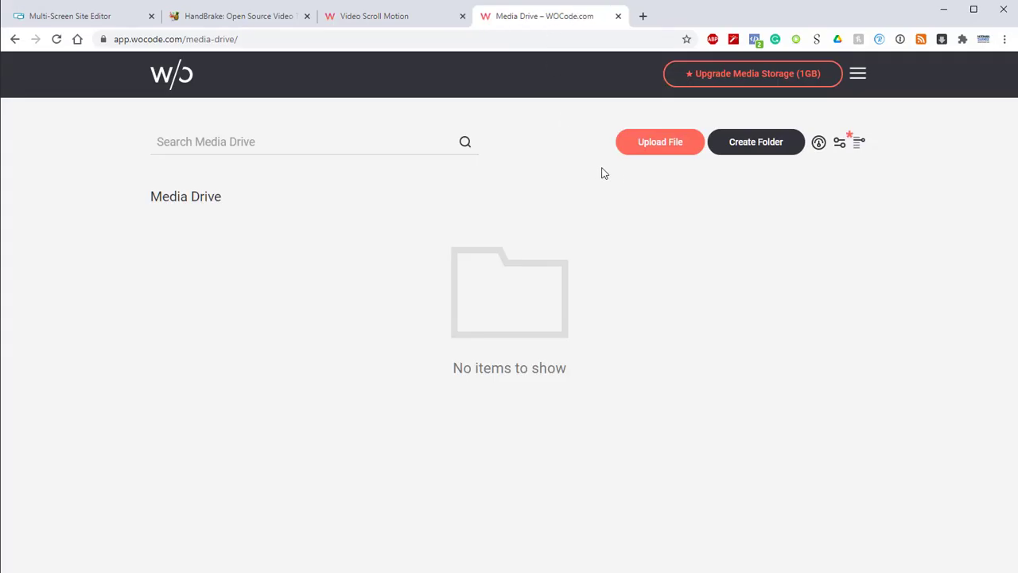
pyautogui.moveTo(642, 148)
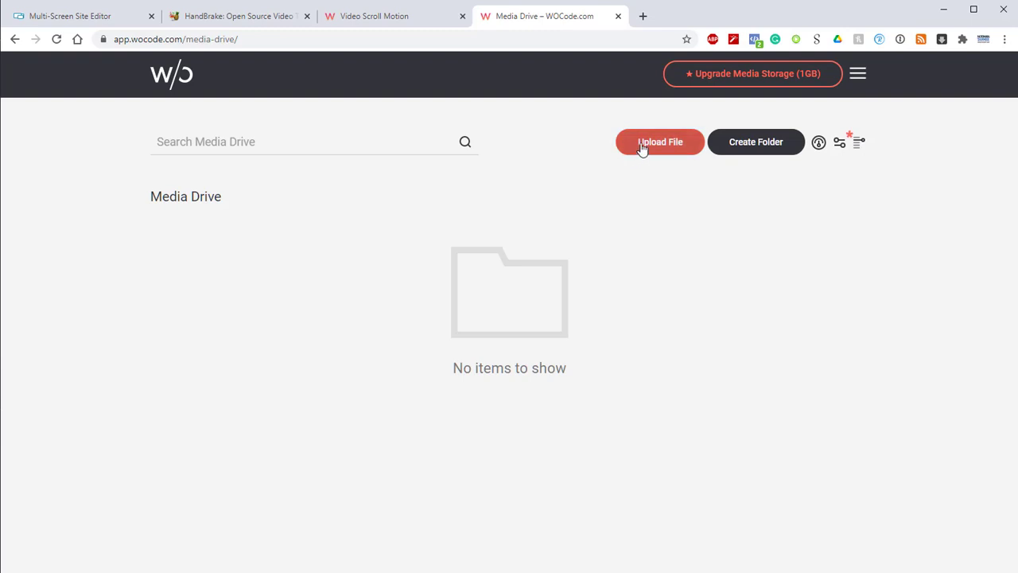
# Step: Upload Running-Short-optimized.m4v from the computer to Media Drive
pyautogui.click(659, 141)
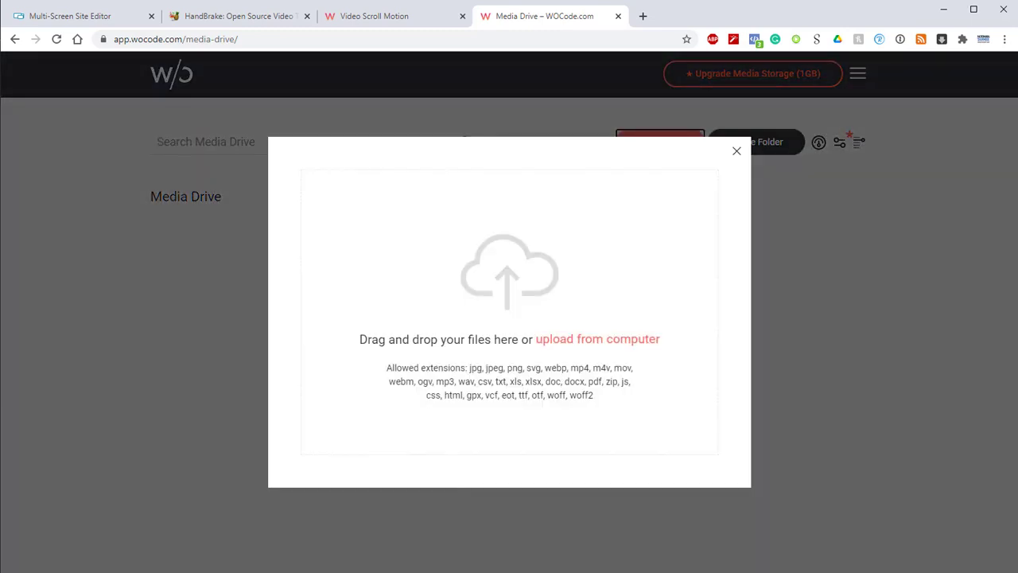
pyautogui.click(173, 227)
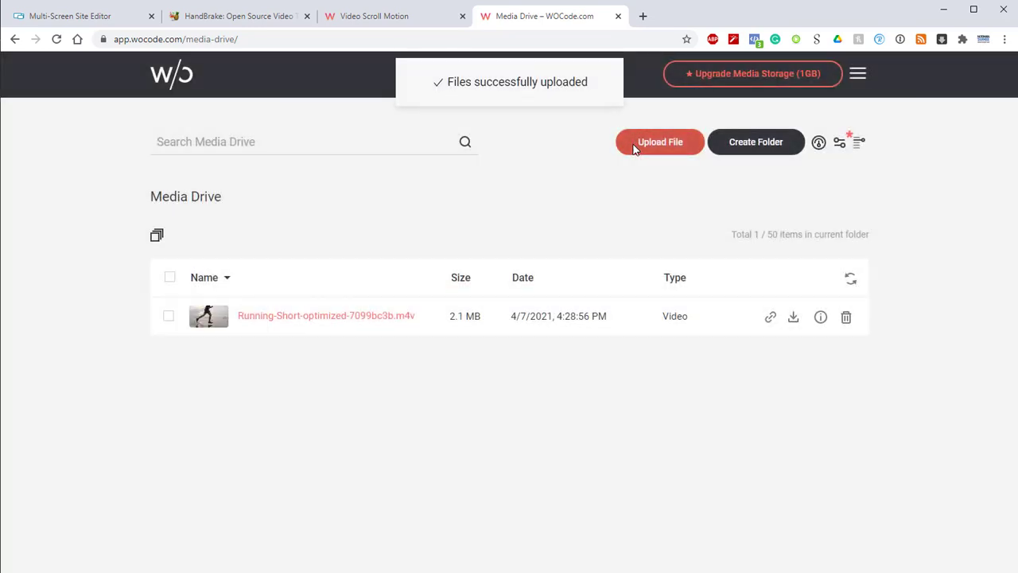
pyautogui.moveTo(786, 259)
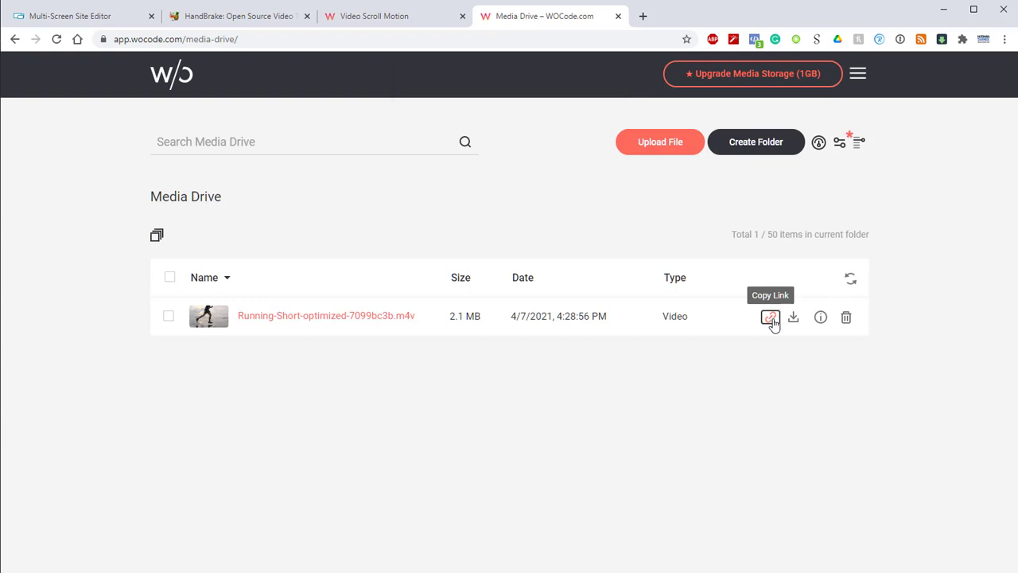
pyautogui.click(770, 316)
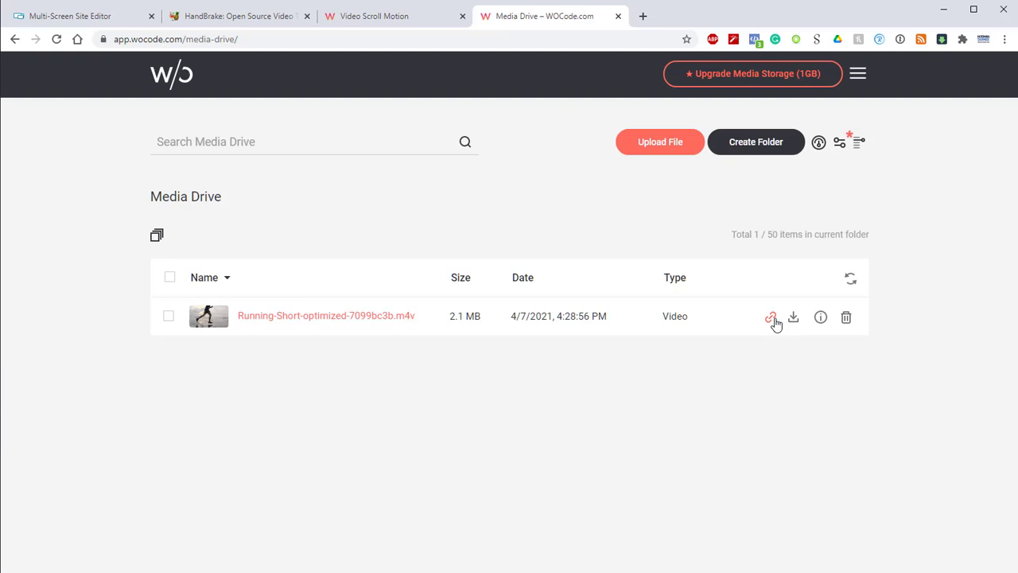
pyautogui.moveTo(457, 183)
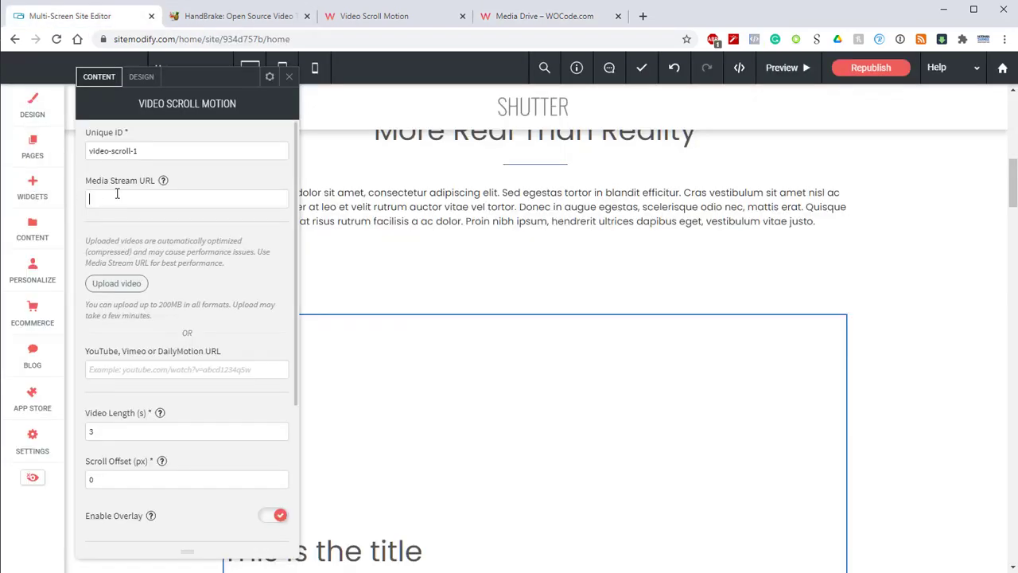
# Step: Set the Media Stream URL to Running-Short-optimized-7099bc3b.m4v and the video length to 4
pyautogui.write('d16-e6436e5b/Running-Short-optimized-7099bc3b.m4v')
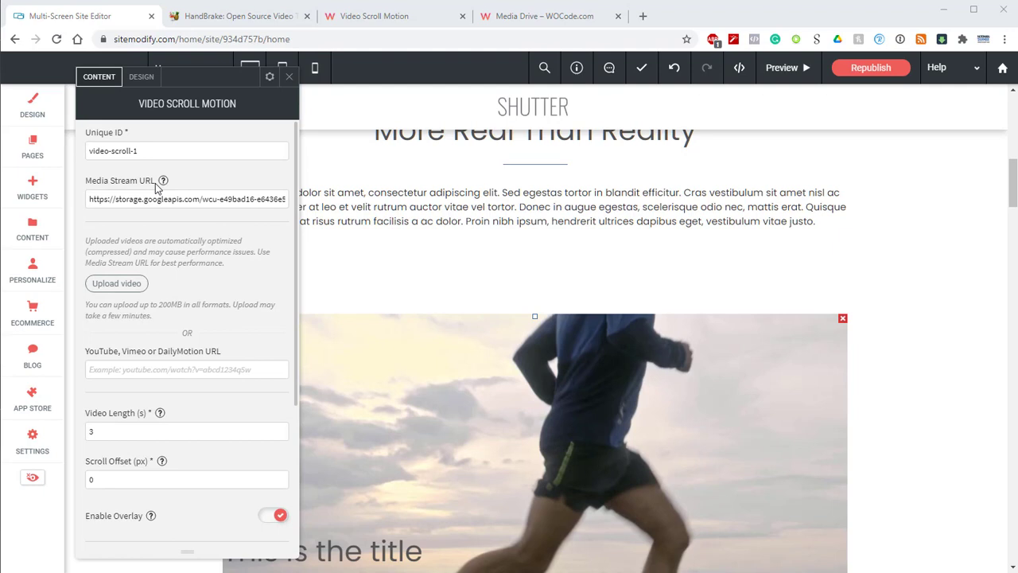
pyautogui.scroll(-3)
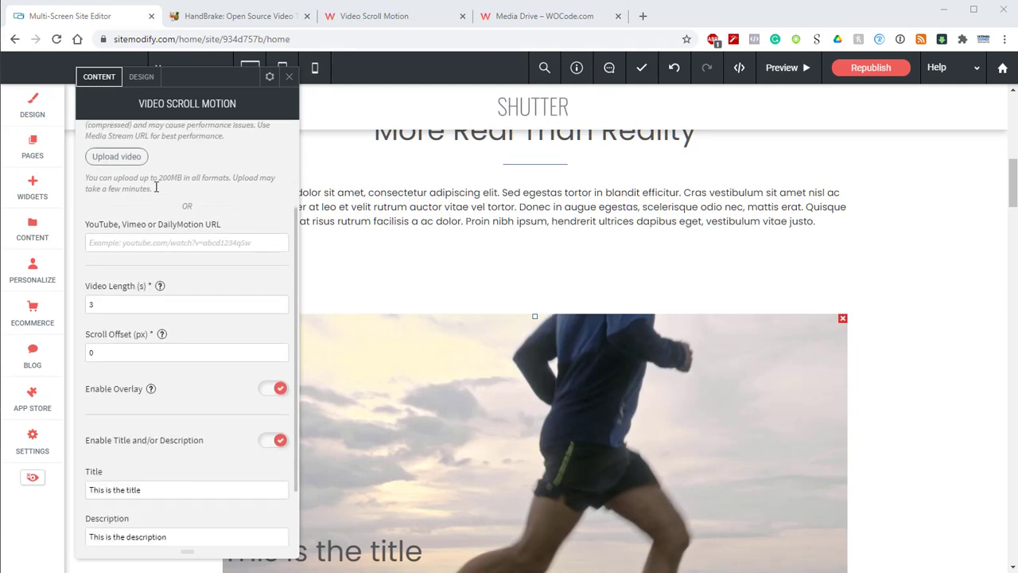
pyautogui.scroll(-3)
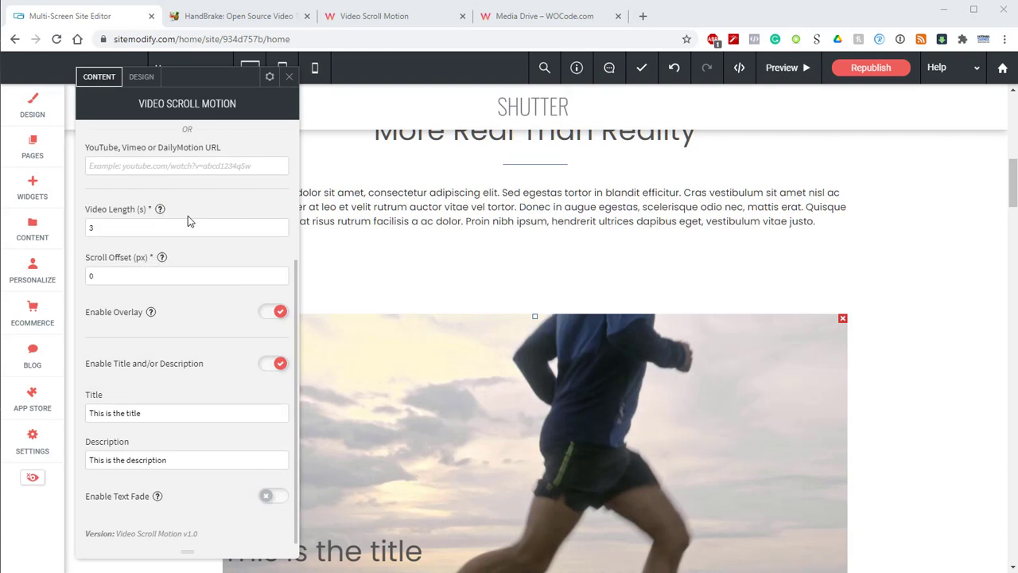
pyautogui.moveTo(147, 213)
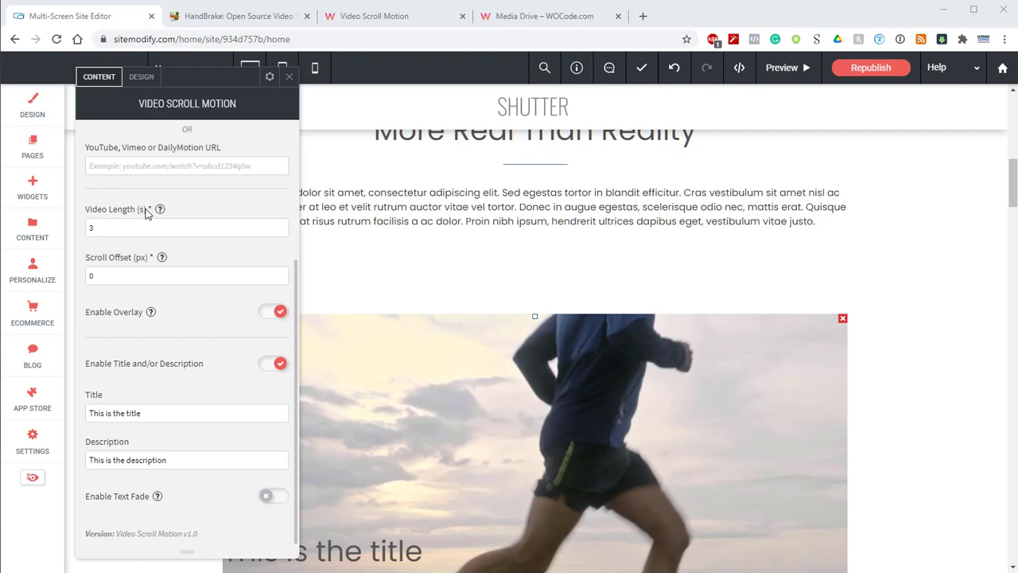
pyautogui.moveTo(149, 215)
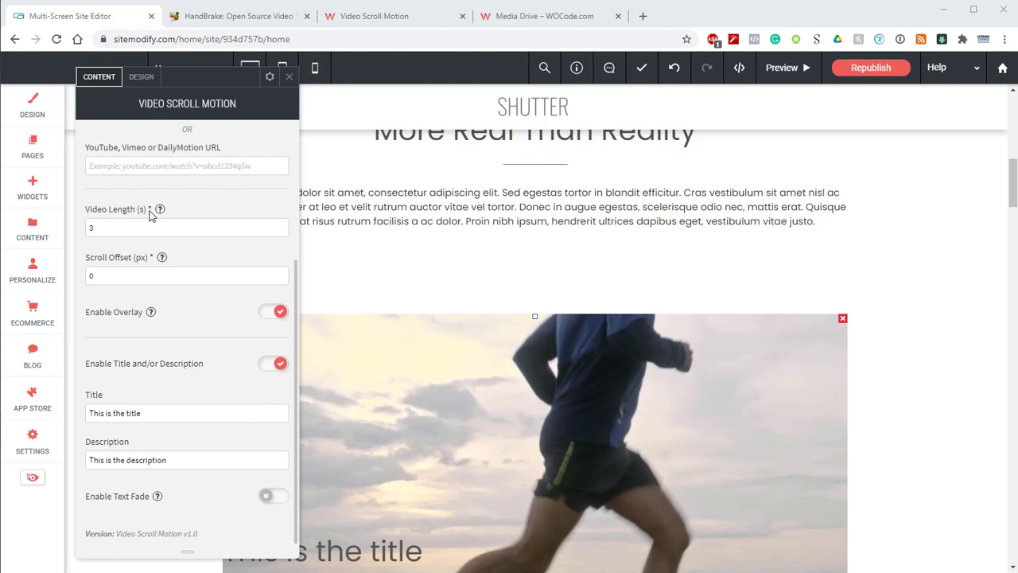
pyautogui.write('4')
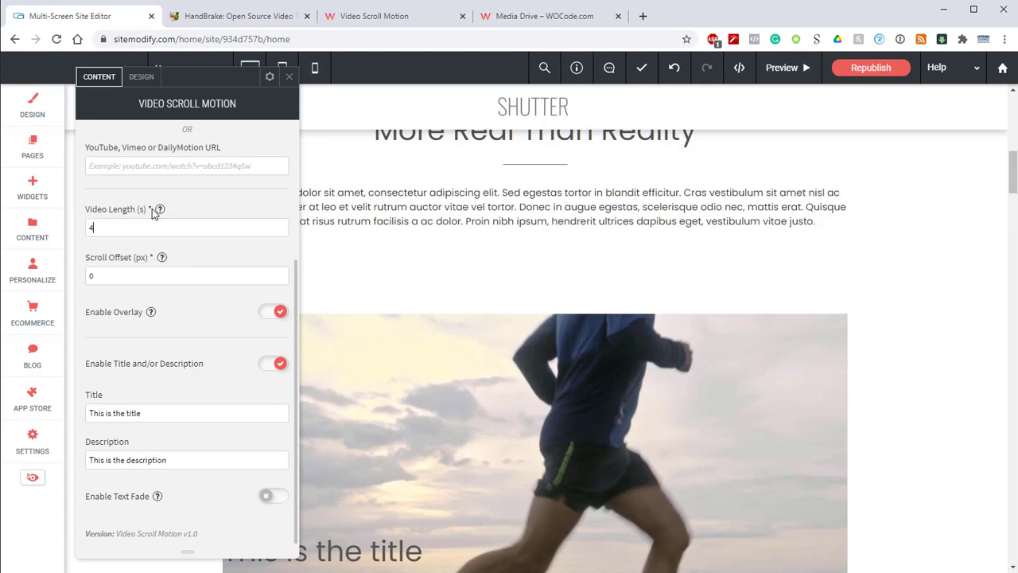
pyautogui.moveTo(151, 256)
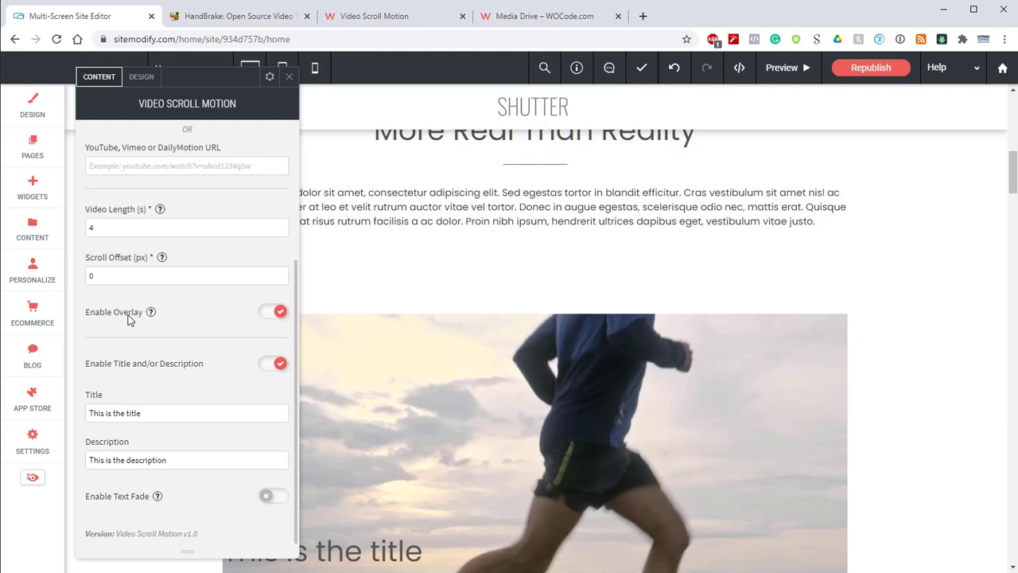
# Step: Apply the 4-second video length and switch off Enable Title and/or Description
pyautogui.click(186, 228)
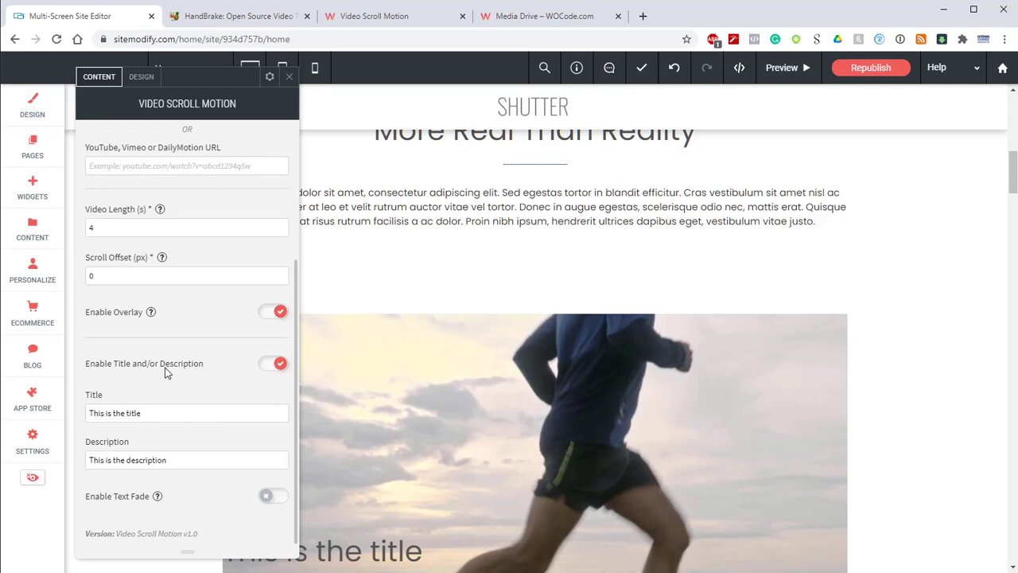
pyautogui.moveTo(277, 377)
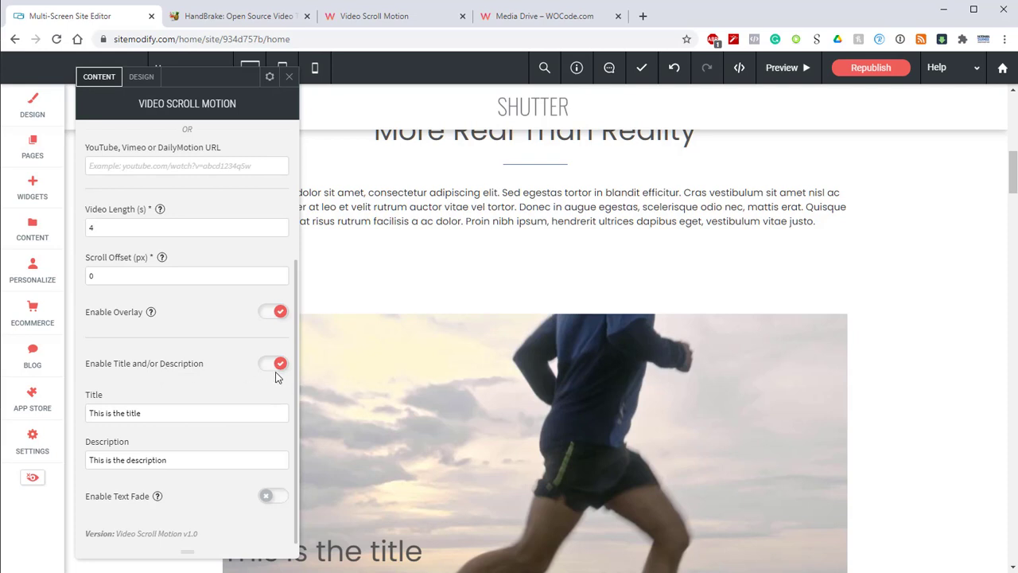
pyautogui.click(272, 364)
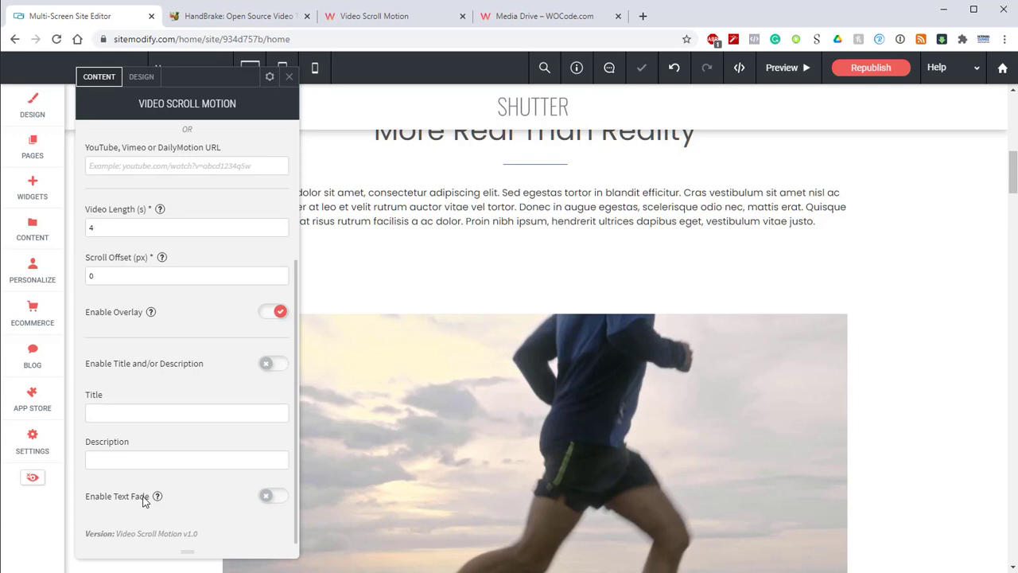
# Step: Republish the Shutter site and open the live woc-tutorials.sitemodify.com address
pyautogui.click(187, 460)
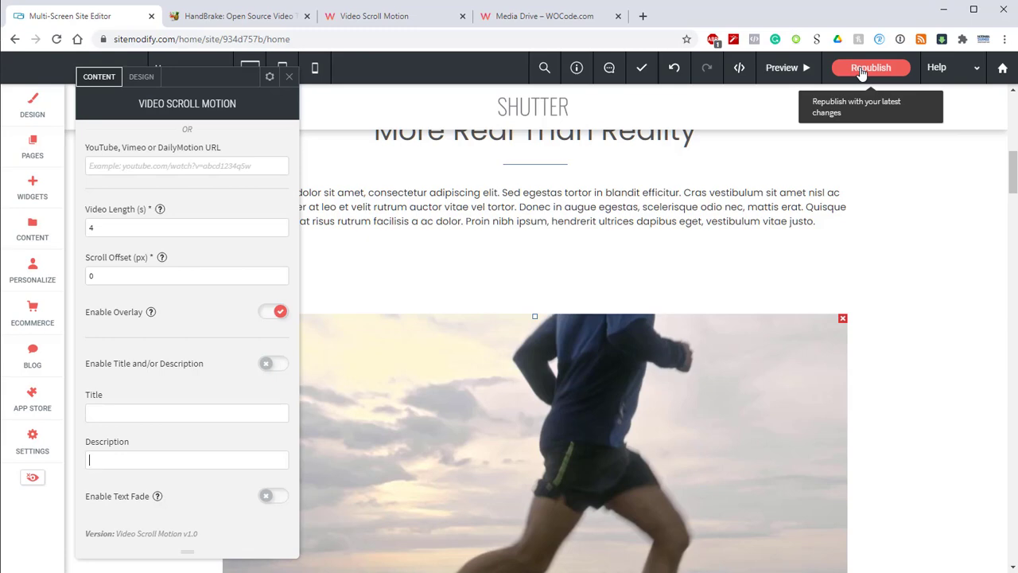
pyautogui.click(870, 66)
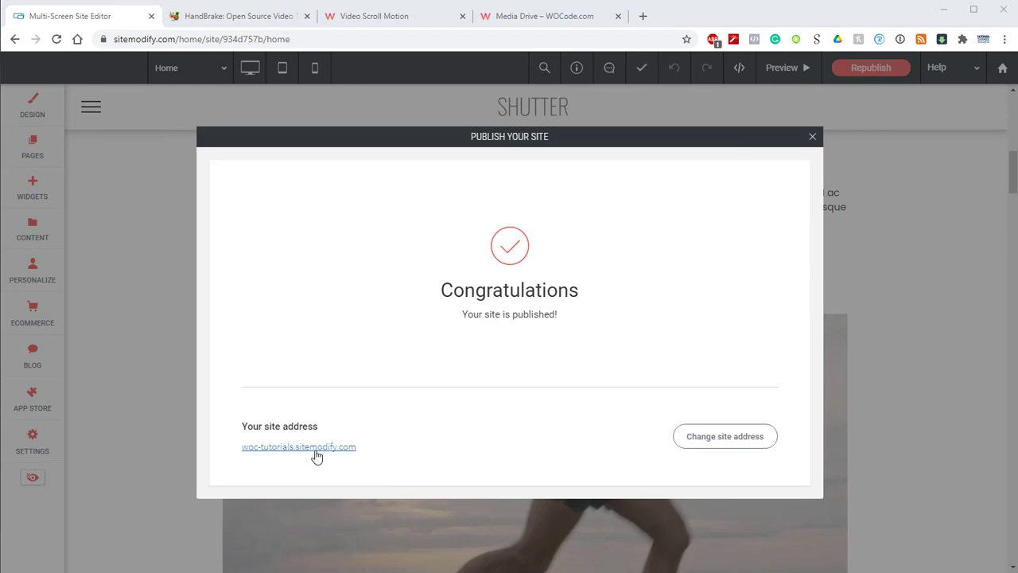
pyautogui.click(299, 446)
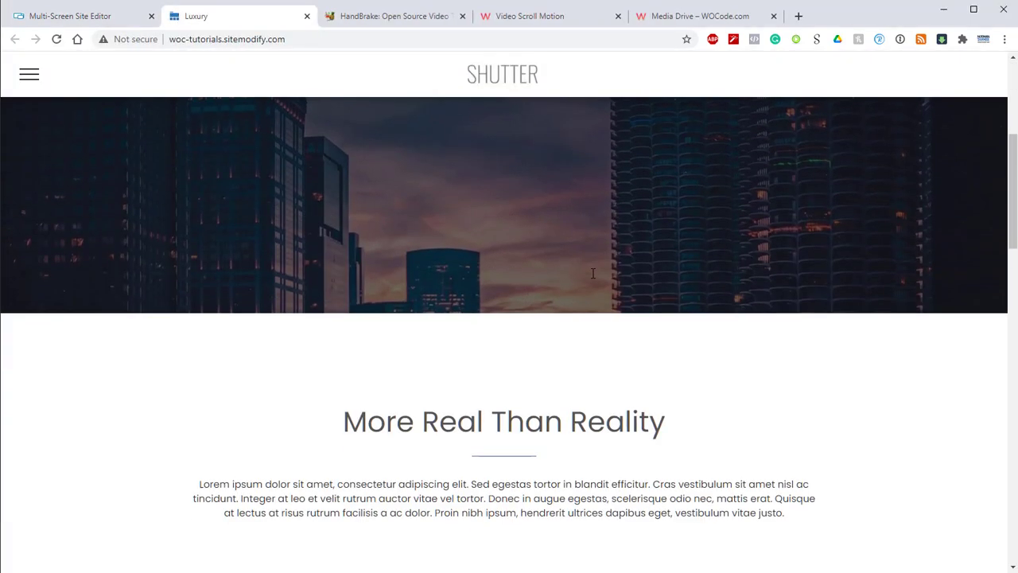
pyautogui.scroll(-3)
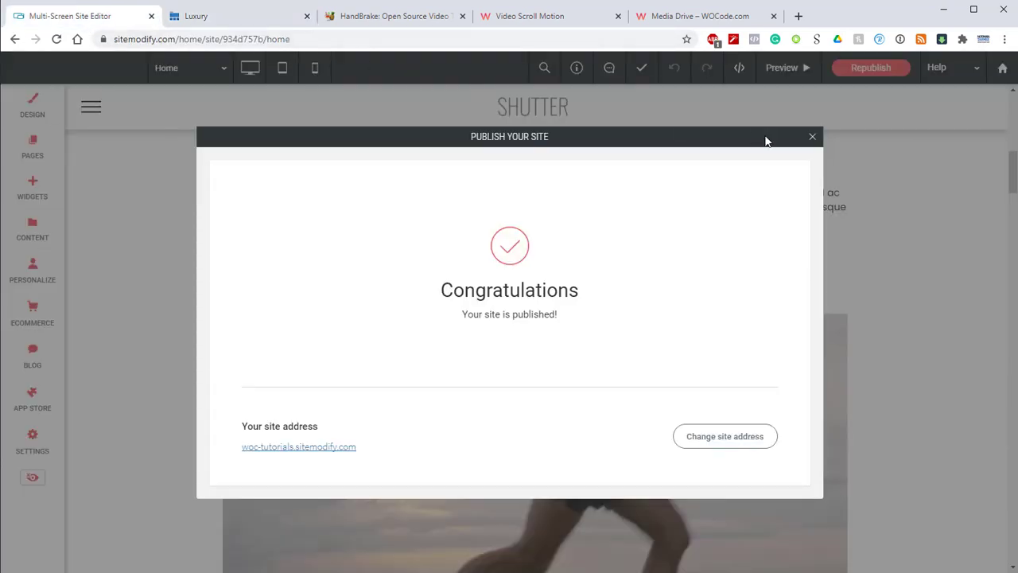
# Step: Close the Publish Your Site dialog and open the Video Scroll Motion widget's design settings
pyautogui.click(812, 136)
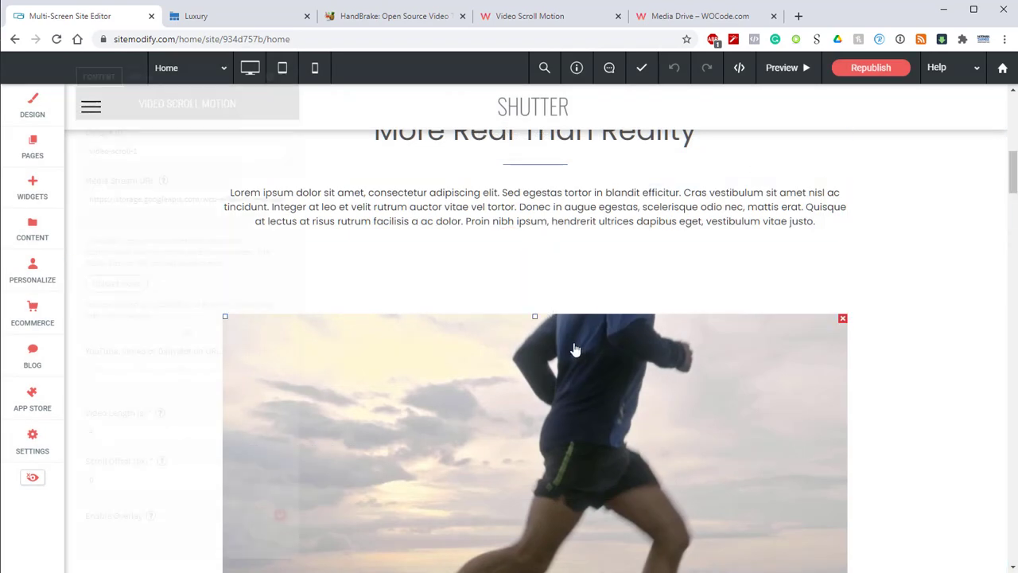
pyautogui.click(141, 76)
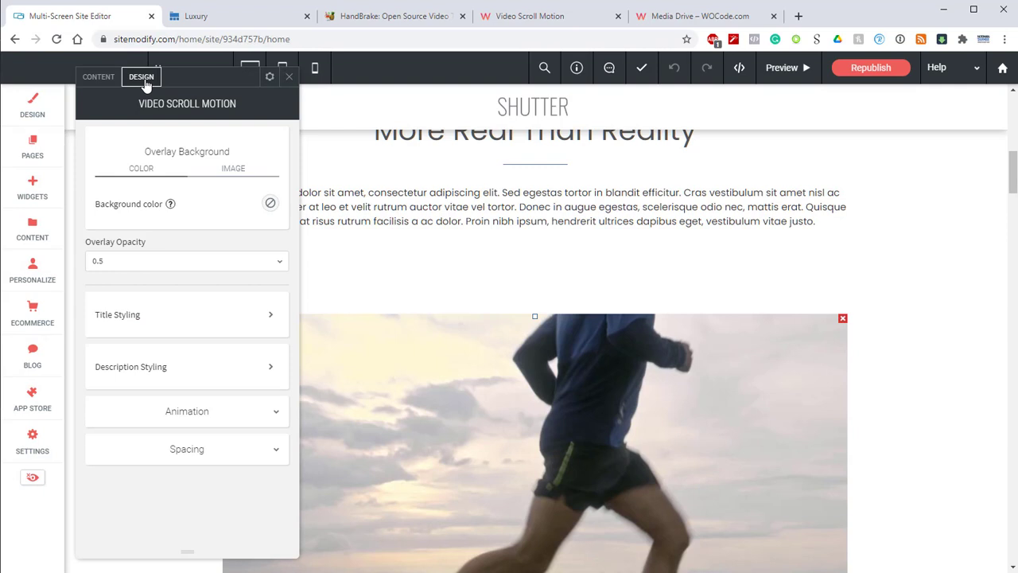
pyautogui.moveTo(143, 474)
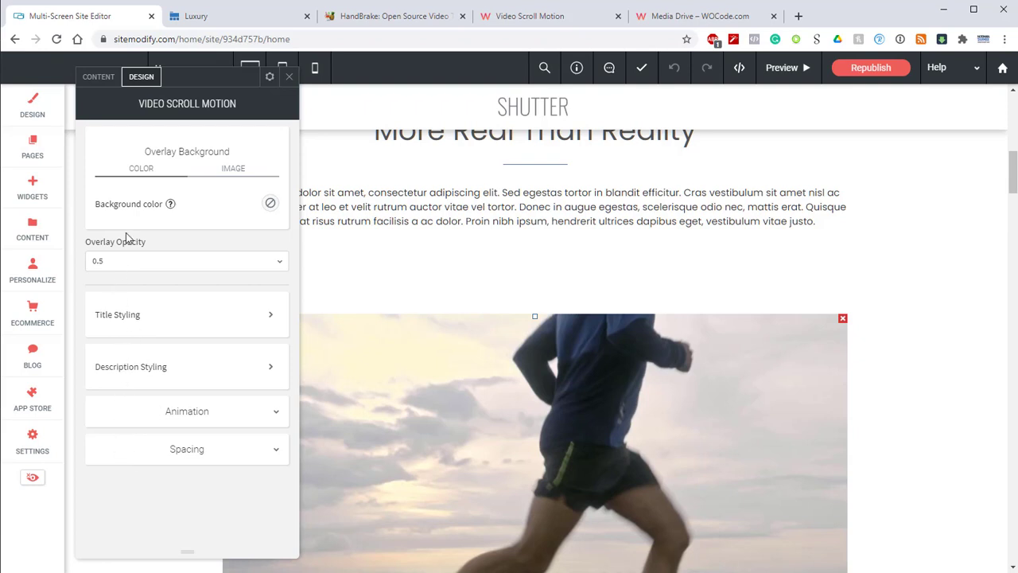
pyautogui.moveTo(127, 239)
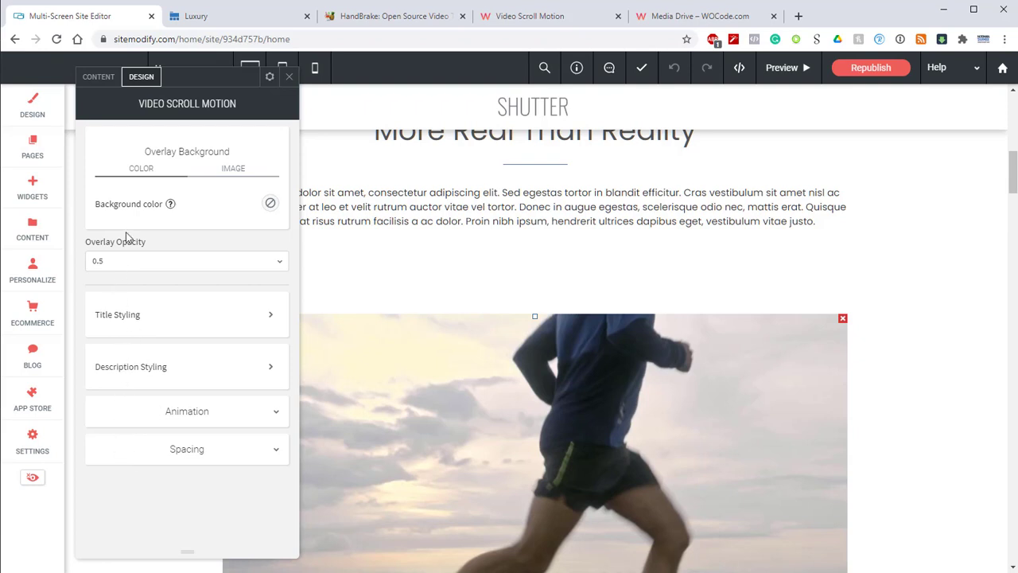
pyautogui.moveTo(121, 248)
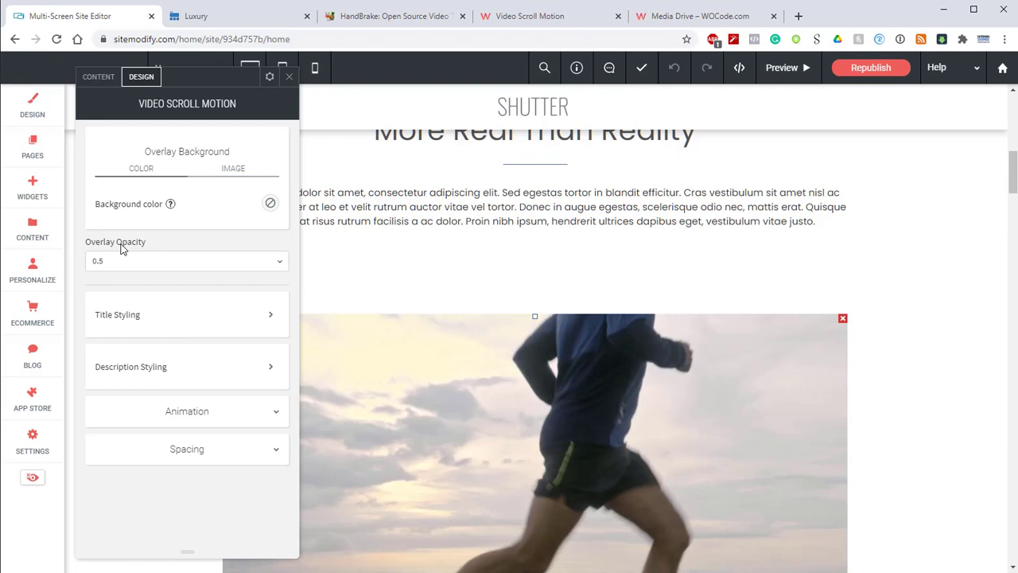
pyautogui.moveTo(168, 218)
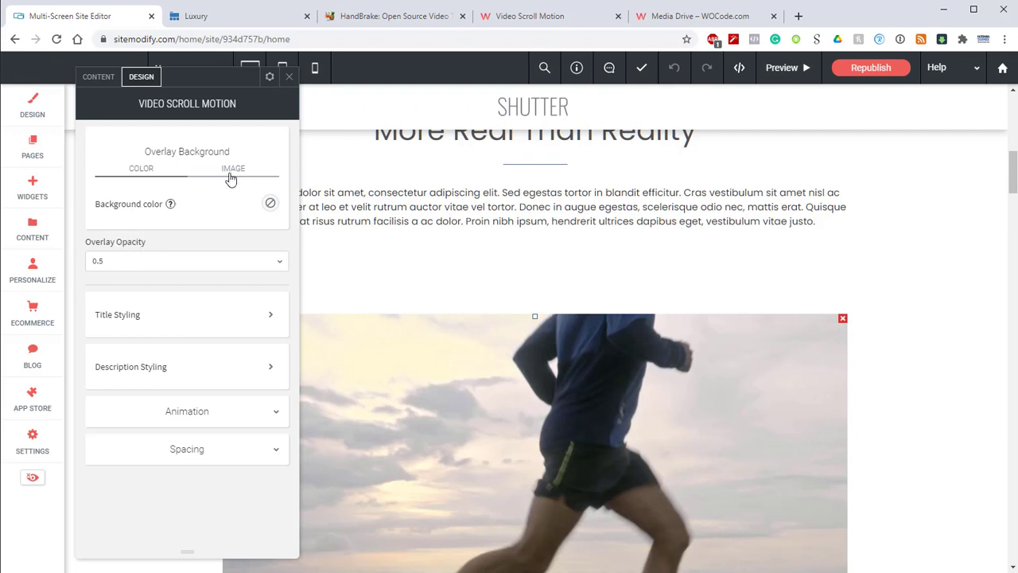
# Step: Set the overlay background to Image with 0.5 opacity, then return to Content settings
pyautogui.click(233, 168)
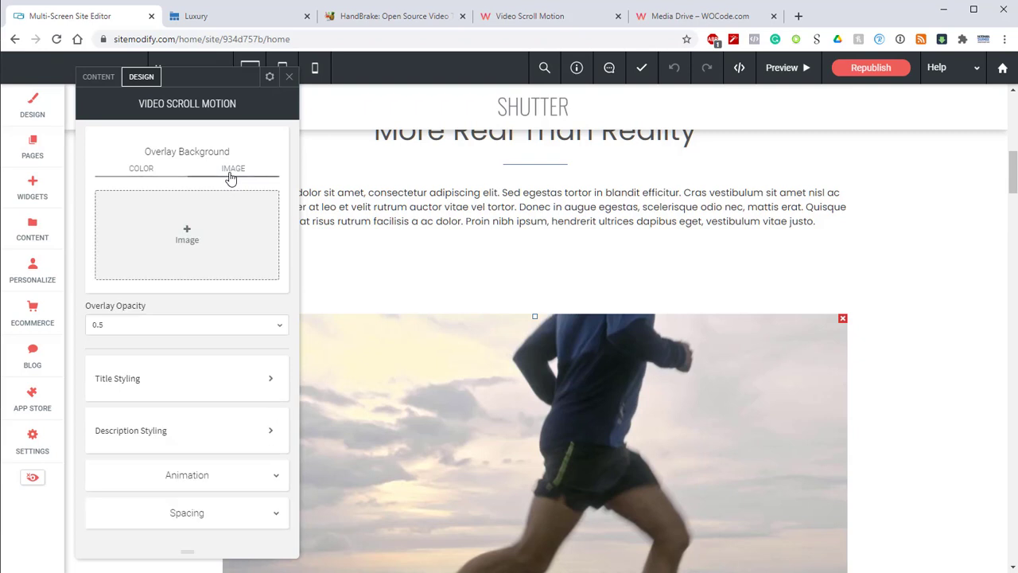
pyautogui.moveTo(226, 179)
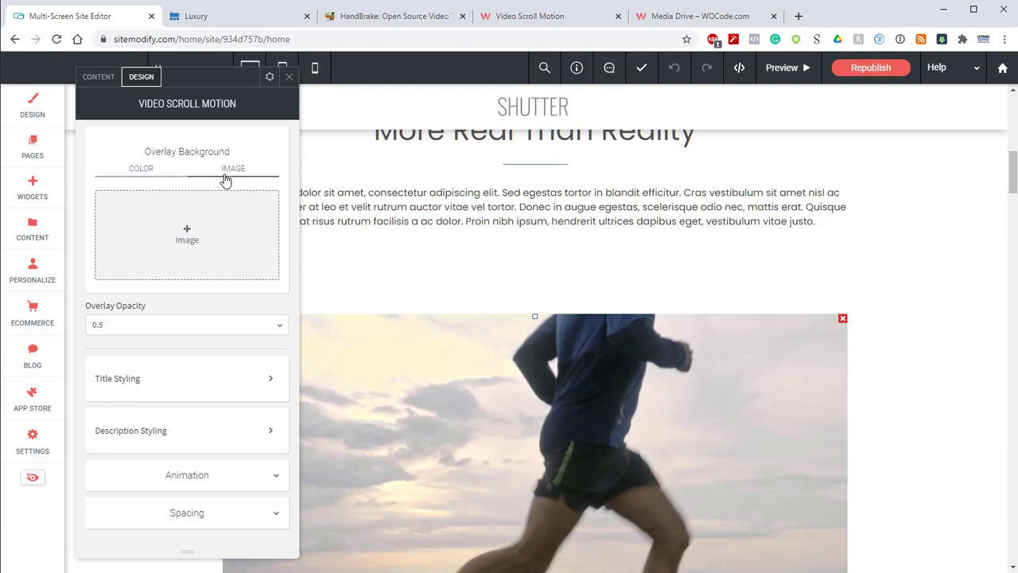
pyautogui.moveTo(186, 244)
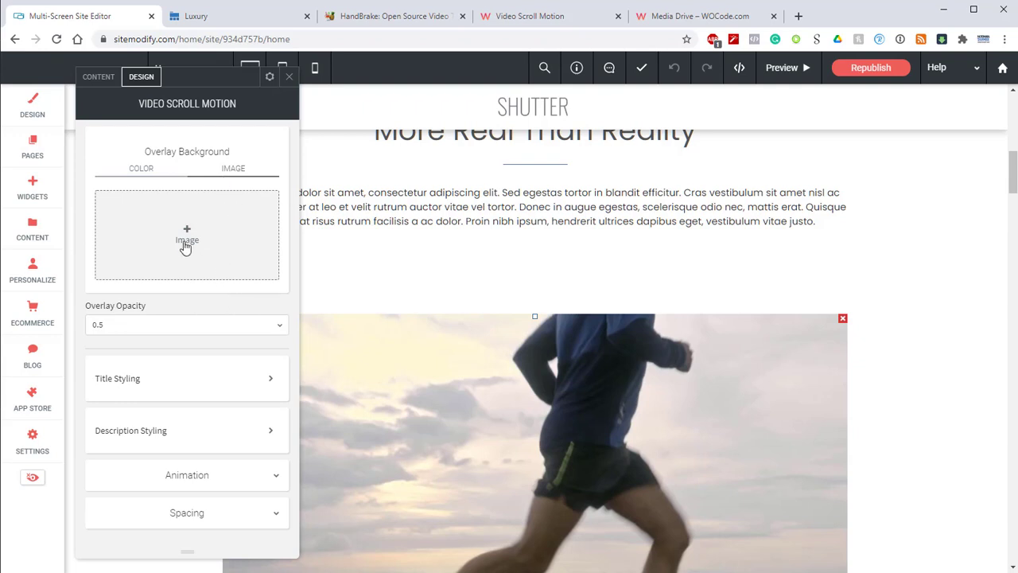
pyautogui.click(186, 324)
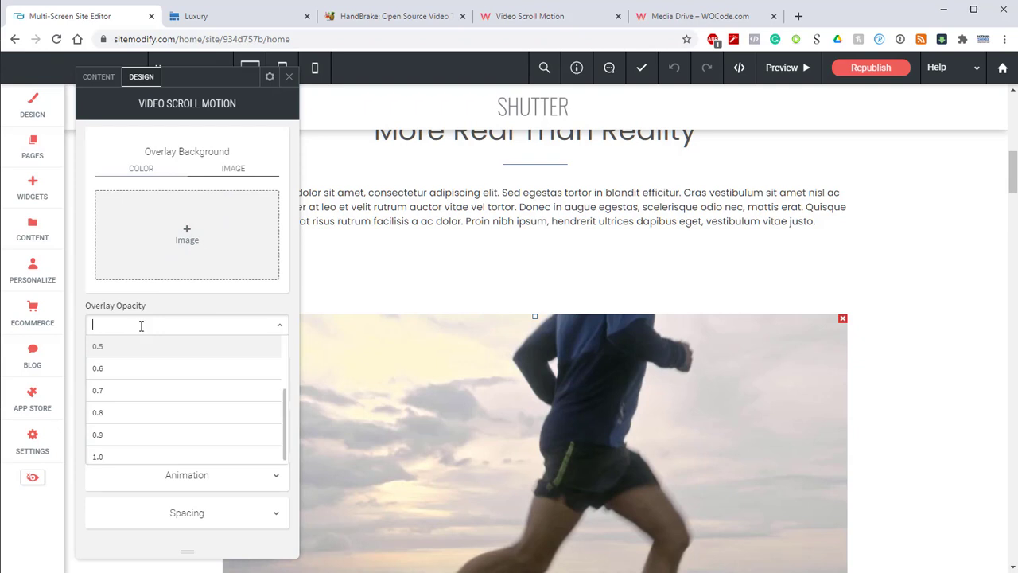
pyautogui.click(97, 346)
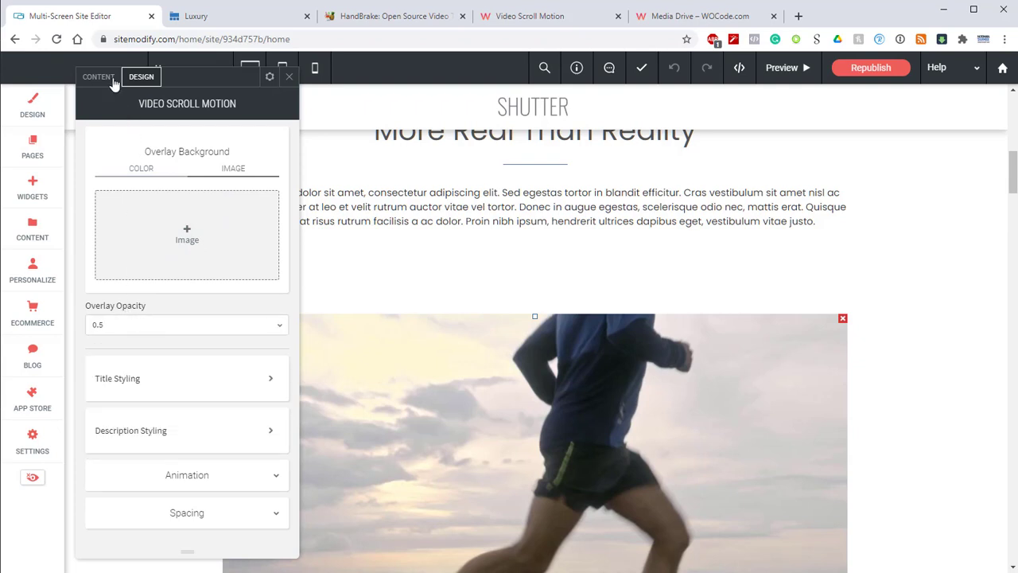
pyautogui.click(98, 76)
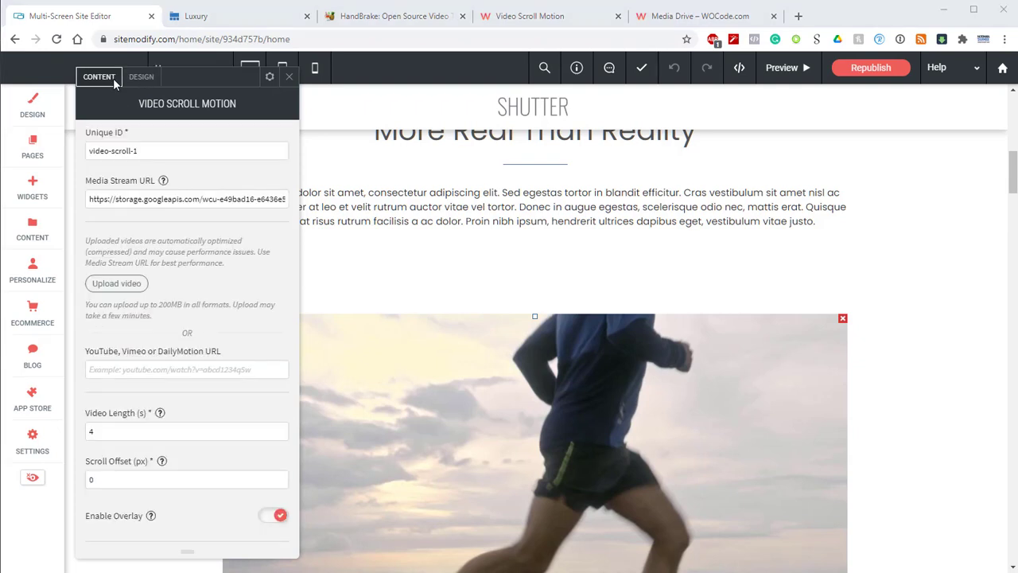